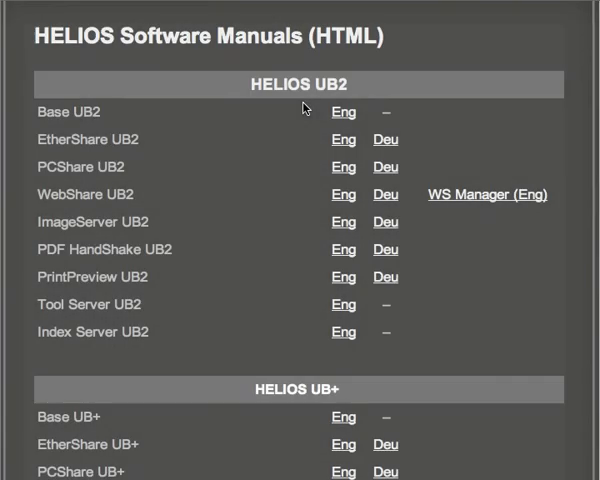
- Close the Java Setup - Complete dialog confirming Java installed successfully
{"action": "left_click", "coordinate": [343, 112]}
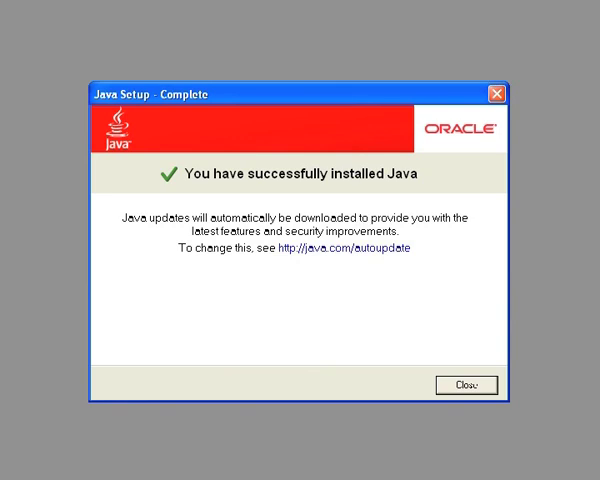
{"action": "left_click", "coordinate": [465, 384]}
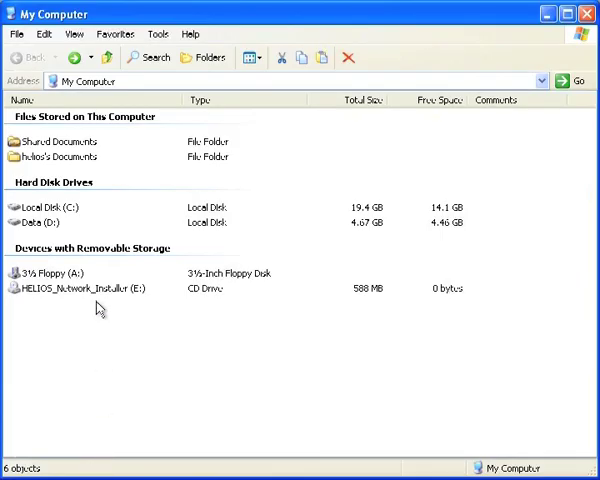
- Launch the HELIOS installer from the windows folder on the HELIOS_Network_Installer (E:) drive
{"action": "left_click", "coordinate": [80, 288]}
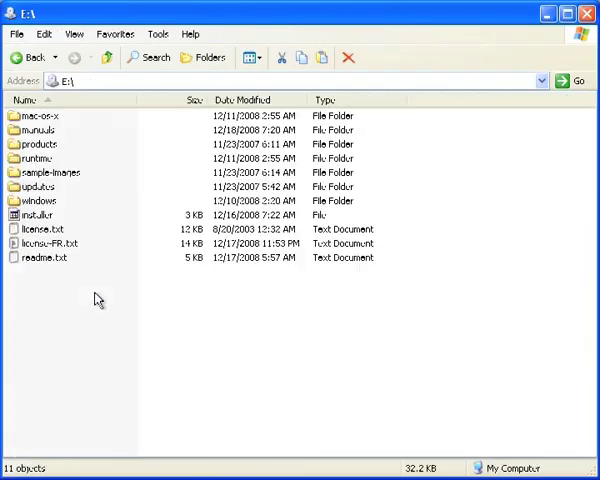
{"action": "left_click", "coordinate": [38, 200]}
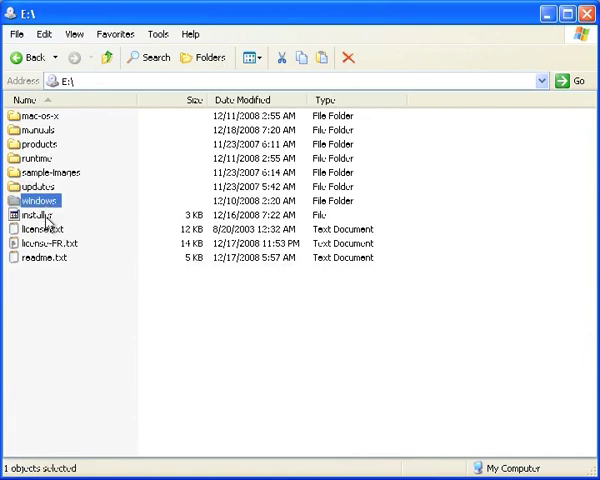
{"action": "double_click", "coordinate": [37, 200]}
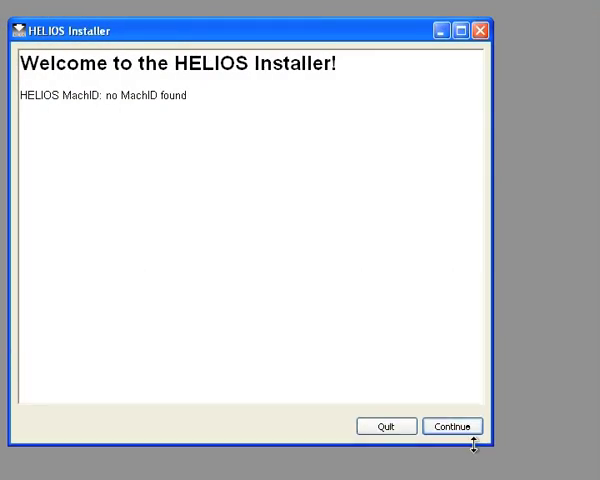
- Move past the installer welcome screen and read through the product notes
{"action": "left_click", "coordinate": [452, 426]}
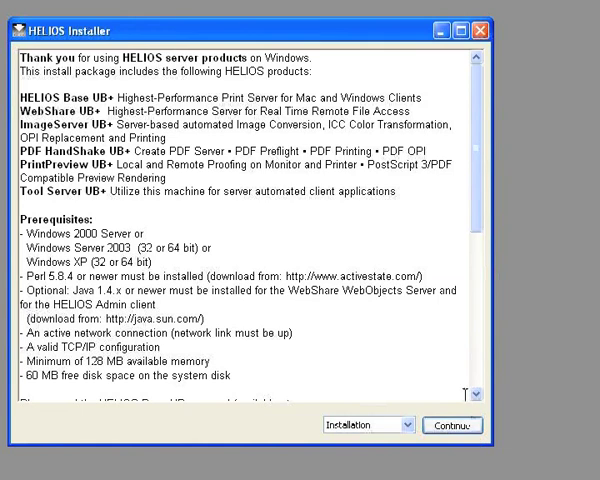
{"action": "double_click", "coordinate": [47, 222]}
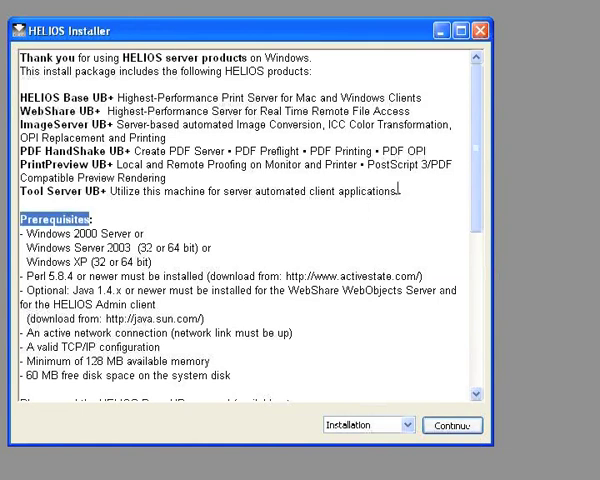
{"action": "scroll", "scroll_direction": "down", "scroll_amount": 3}
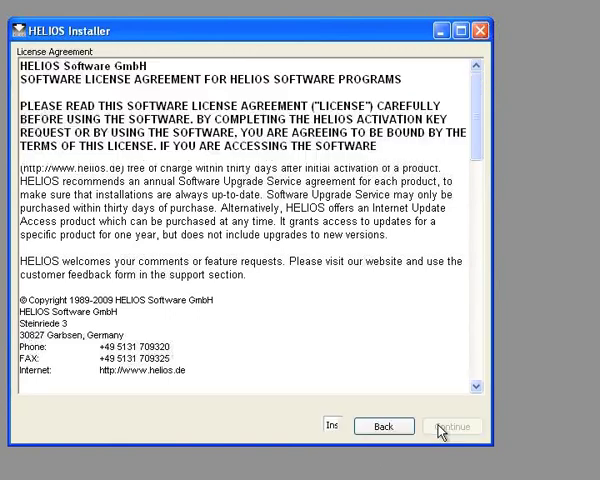
{"action": "scroll", "scroll_direction": "down", "scroll_amount": 3}
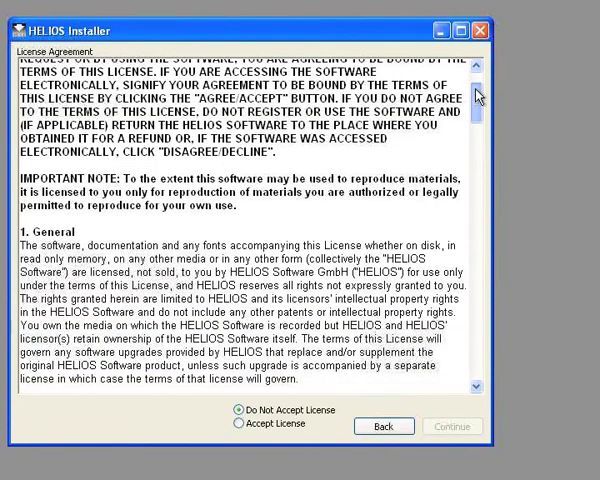
- Scroll to the end of the License Agreement and accept the license
{"action": "left_click_drag", "start_coordinate": [476, 95], "coordinate": [476, 190]}
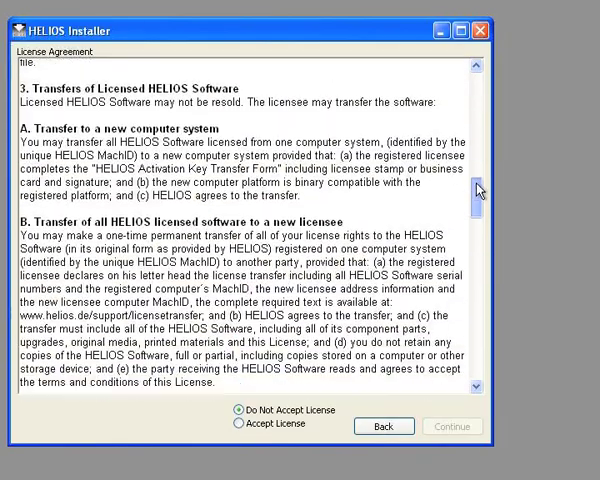
{"action": "scroll", "scroll_direction": "down", "scroll_amount": 3}
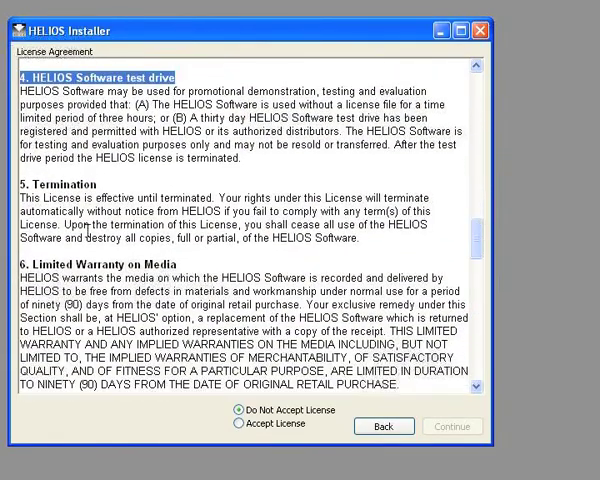
{"action": "scroll", "scroll_direction": "down", "scroll_amount": 3}
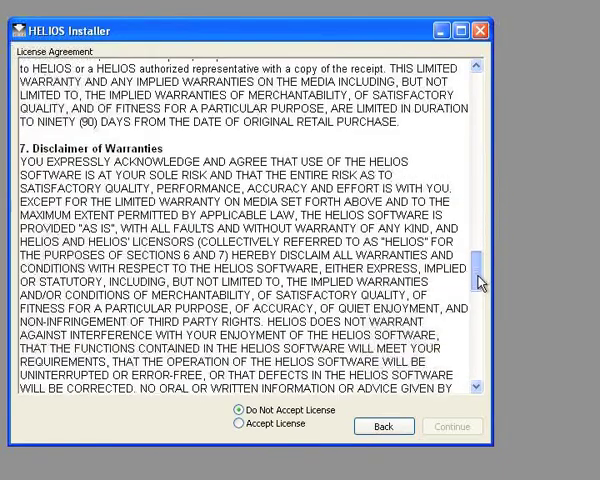
{"action": "scroll", "scroll_direction": "down", "scroll_amount": 3}
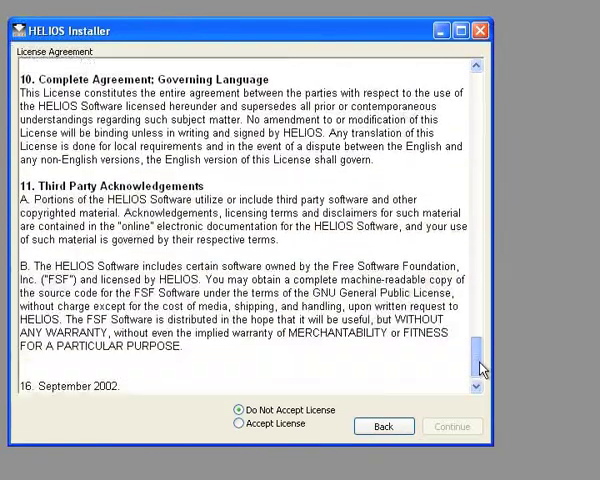
{"action": "left_click", "coordinate": [233, 423]}
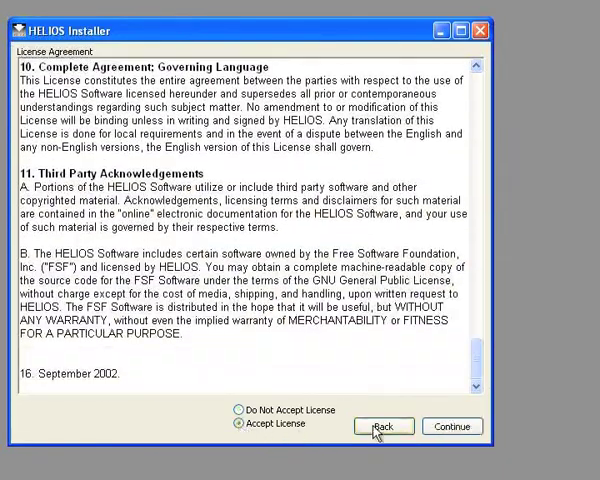
- Keep the default installation path and select ImageServer, PDF HandShake, PrintPreview, WebShare and Tool Server
{"action": "left_click", "coordinate": [451, 426]}
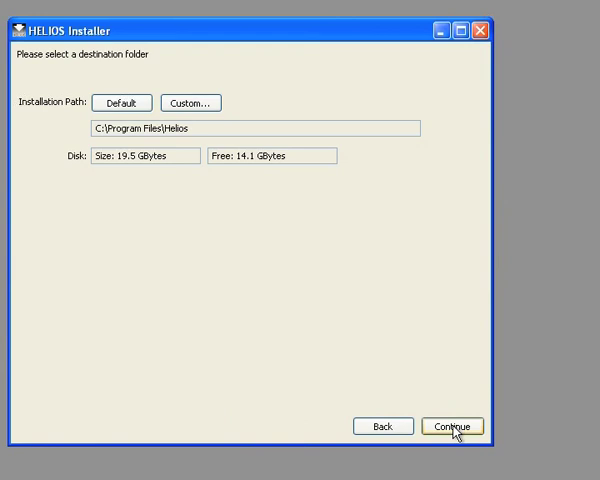
{"action": "left_click", "coordinate": [452, 426]}
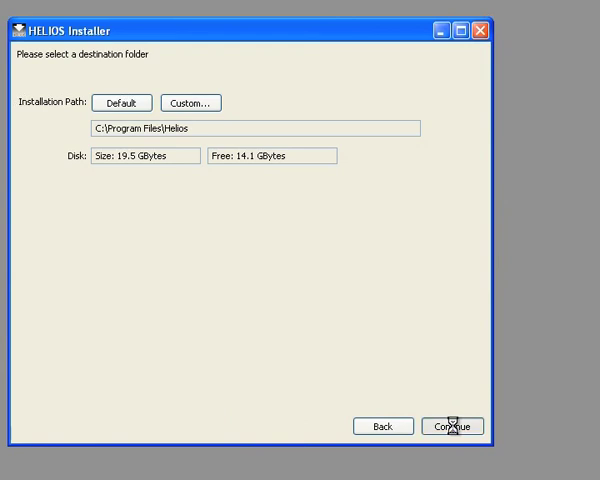
{"action": "left_click", "coordinate": [452, 426]}
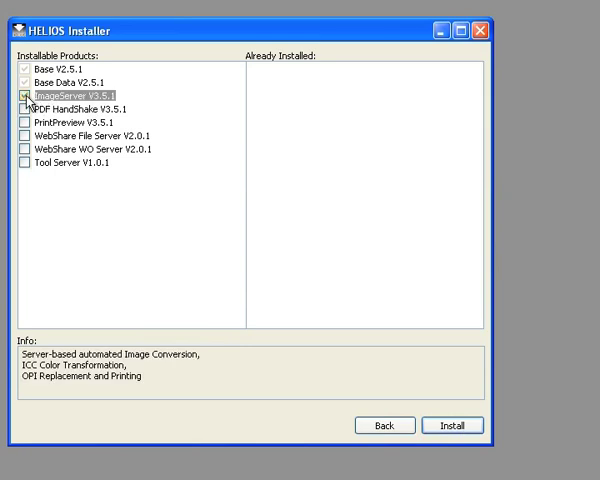
{"action": "left_click", "coordinate": [25, 95]}
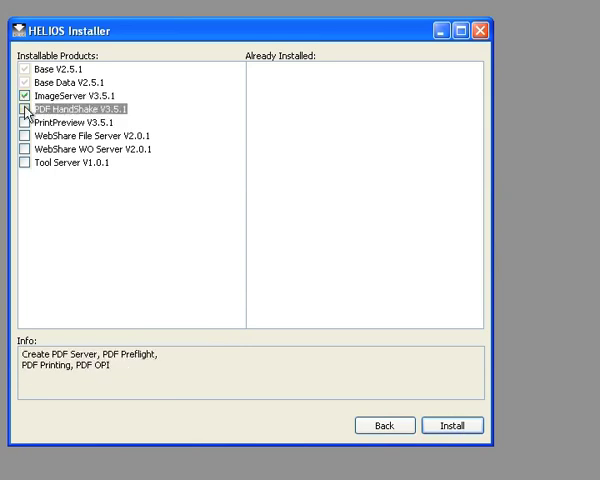
{"action": "left_click", "coordinate": [24, 108]}
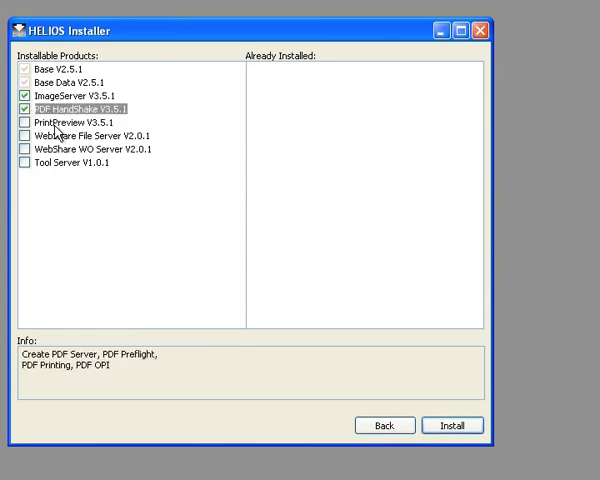
{"action": "left_click", "coordinate": [24, 122]}
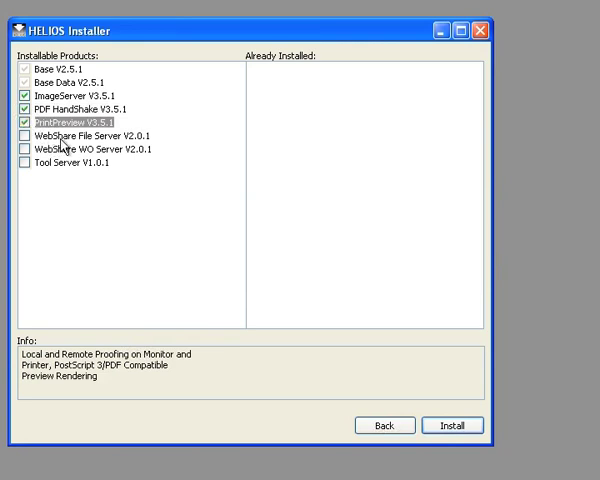
{"action": "left_click", "coordinate": [24, 135]}
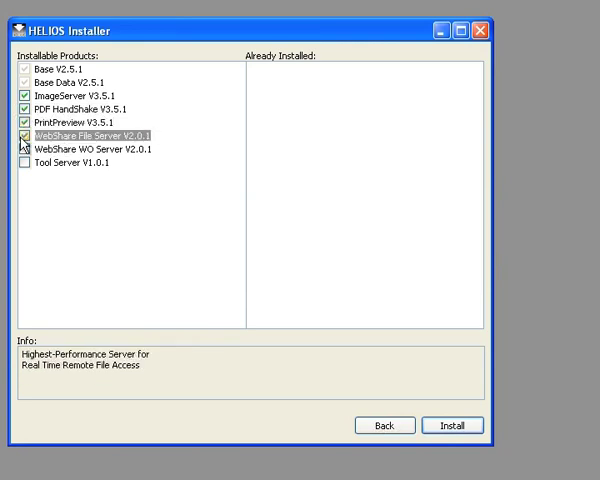
{"action": "left_click", "coordinate": [26, 150]}
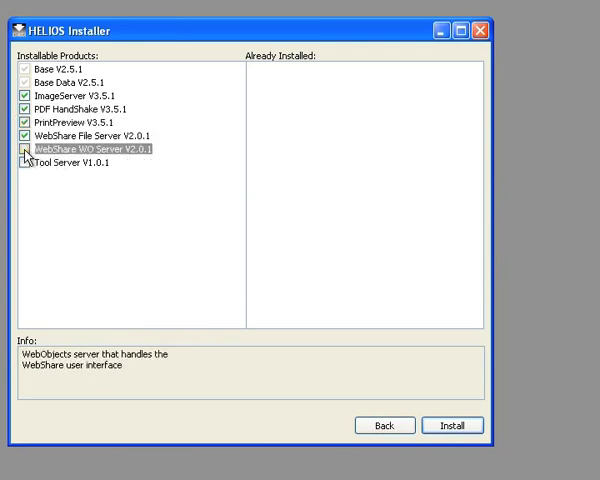
{"action": "left_click", "coordinate": [20, 149]}
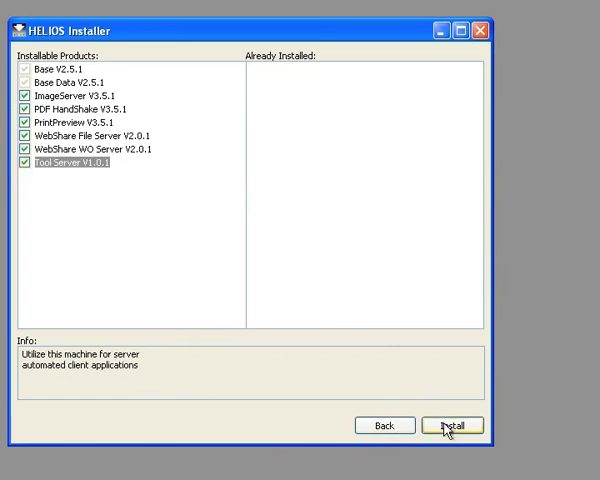
- Install the selected HELIOS products and quit the installer after success
{"action": "left_click", "coordinate": [451, 425]}
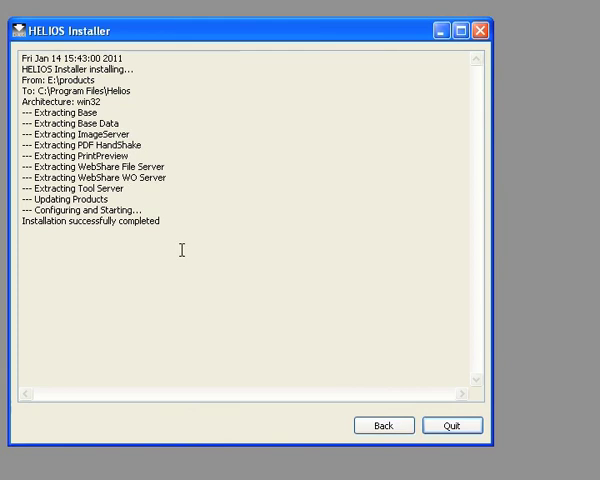
{"action": "double_click", "coordinate": [80, 222]}
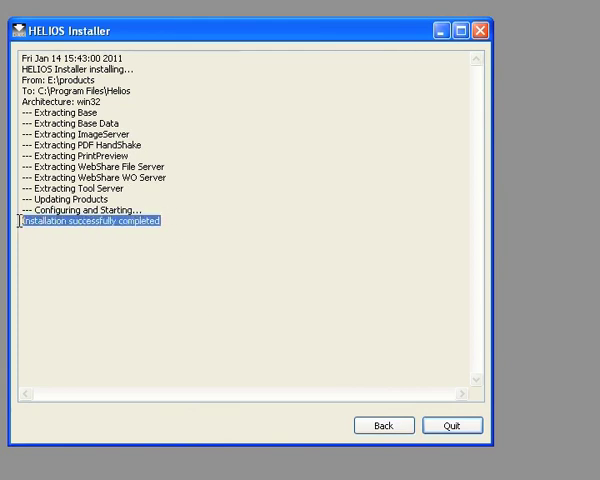
{"action": "mouse_move", "coordinate": [457, 388]}
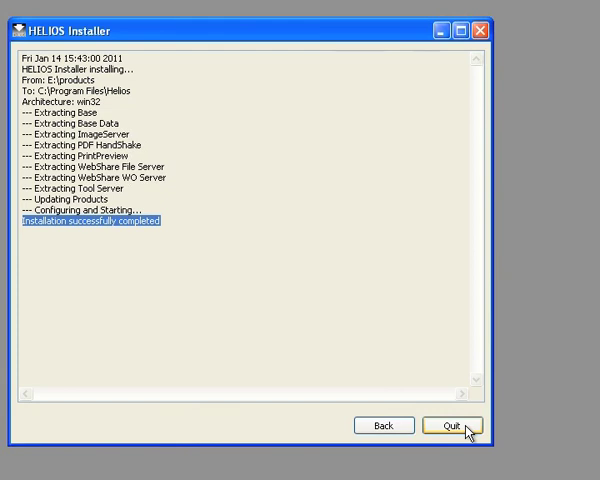
{"action": "left_click", "coordinate": [452, 425]}
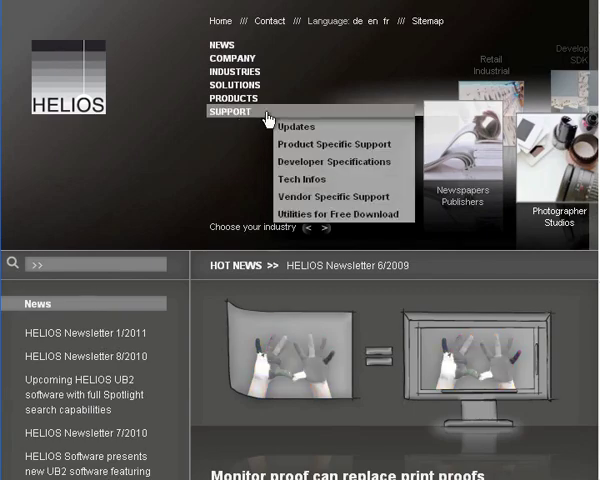
{"action": "mouse_move", "coordinate": [294, 131]}
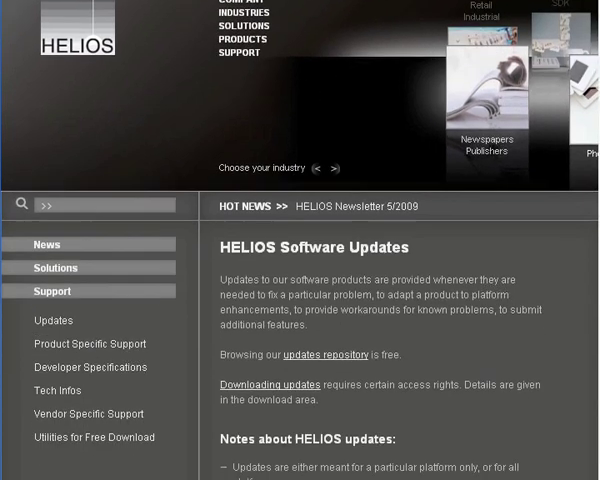
- Scroll through the HELIOS Updates list of available software updates
{"action": "scroll", "scroll_direction": "down", "scroll_amount": 3}
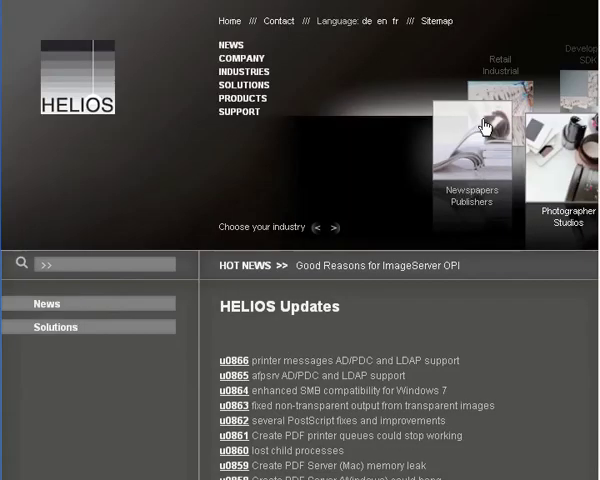
{"action": "scroll", "scroll_direction": "down", "scroll_amount": 3}
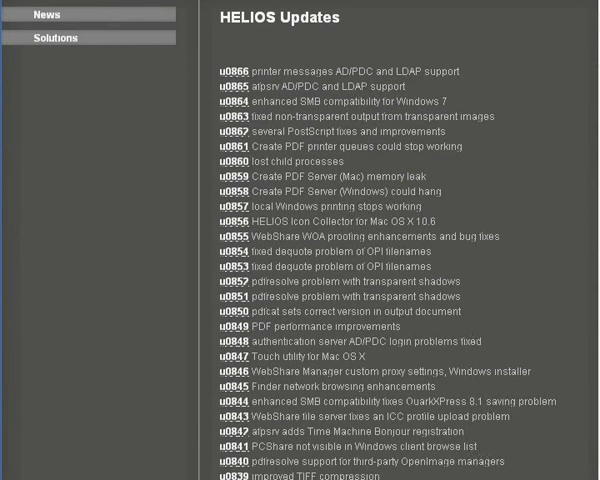
{"action": "scroll", "scroll_direction": "down", "scroll_amount": 3}
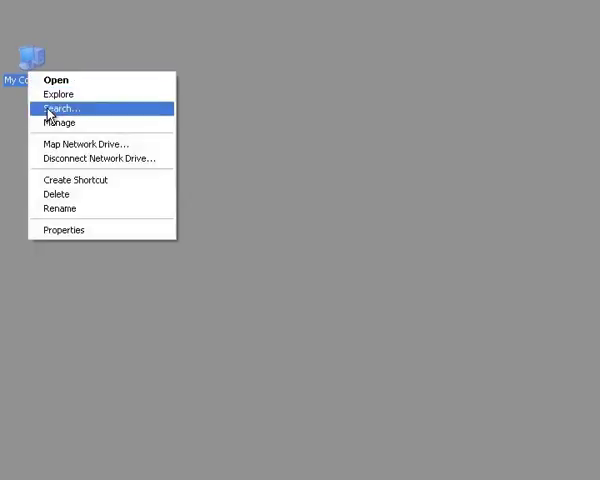
- Open Computer Management and show Services and Applications > Services listing HELIOS
{"action": "left_click", "coordinate": [61, 122]}
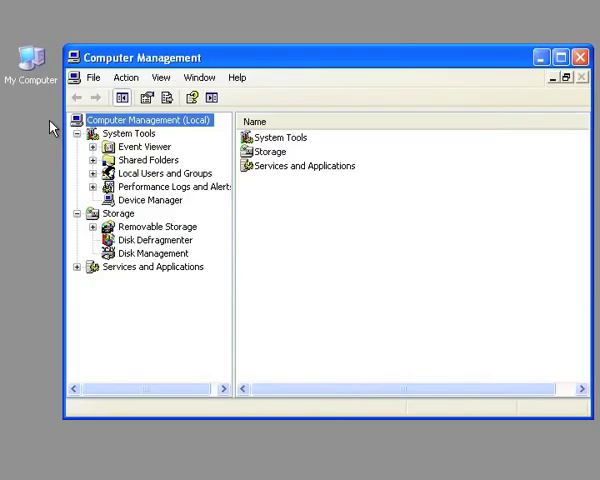
{"action": "left_click", "coordinate": [78, 267]}
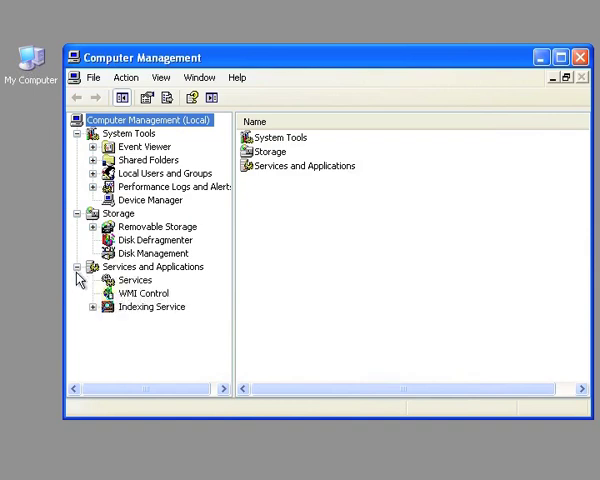
{"action": "left_click", "coordinate": [135, 280]}
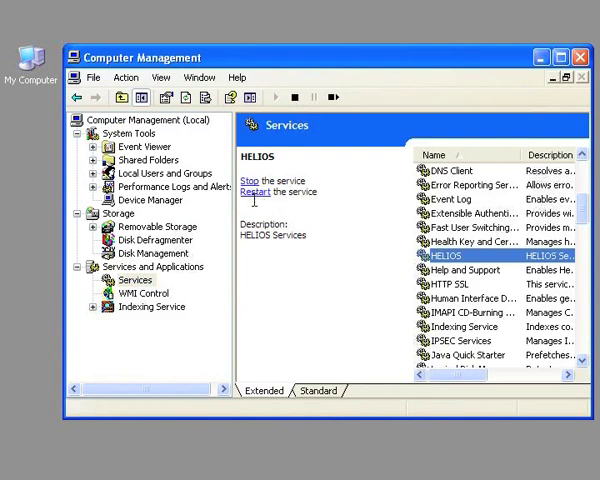
- Change directory to \Program Files\Helios\ in Command Prompt
{"action": "type", "text": "cd"}
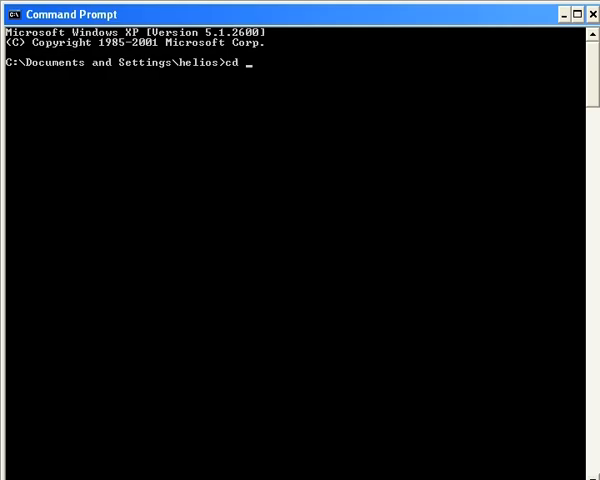
{"action": "type", "text": "\"\\Program Files\""}
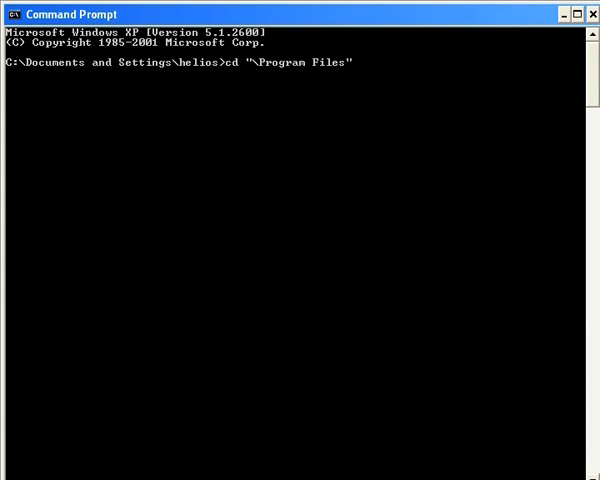
{"action": "type", "text": "h"}
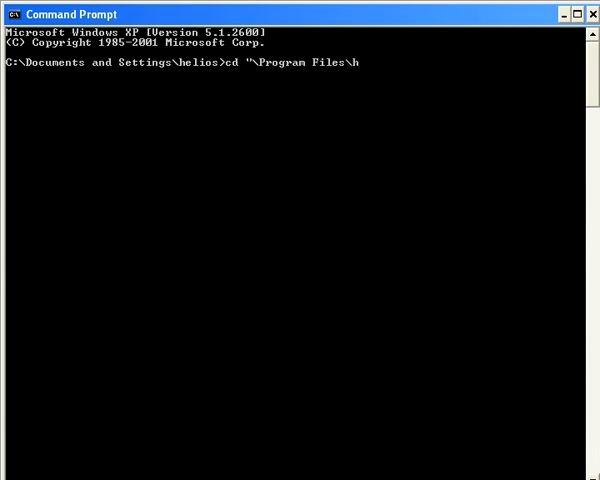
{"action": "type", "text": "elios\\bin\""}
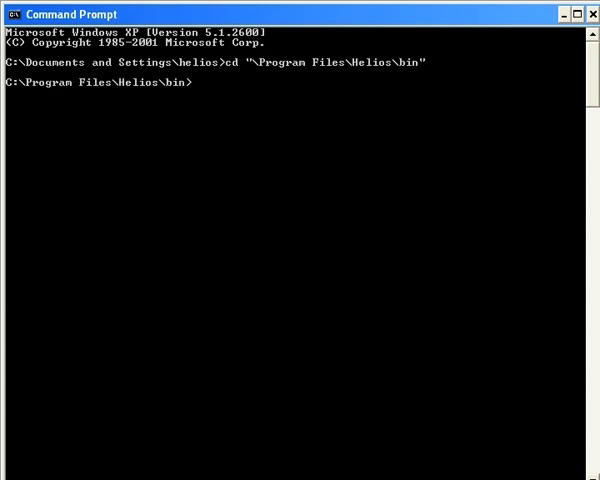
{"action": "type", "text": "license.exe"}
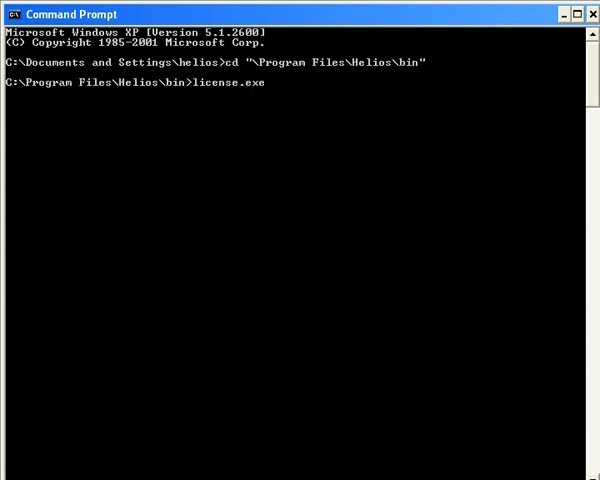
{"action": "key", "text": "Return"}
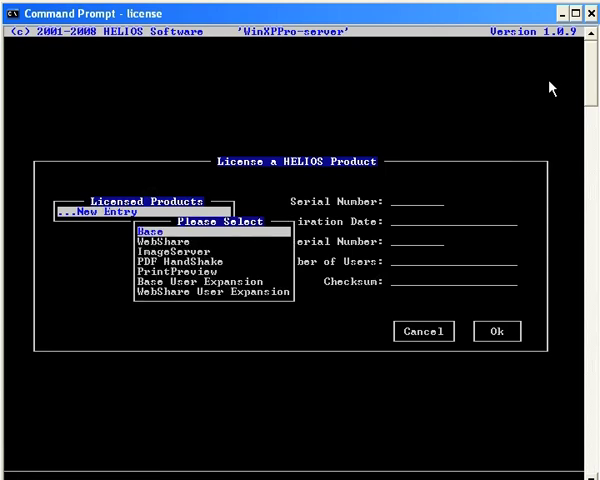
{"action": "left_click", "coordinate": [150, 224]}
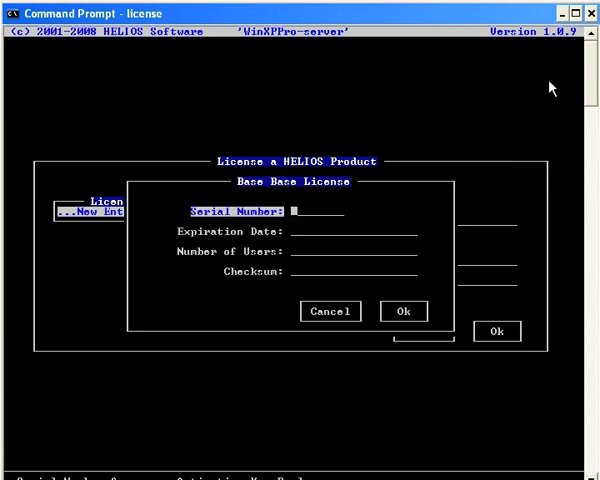
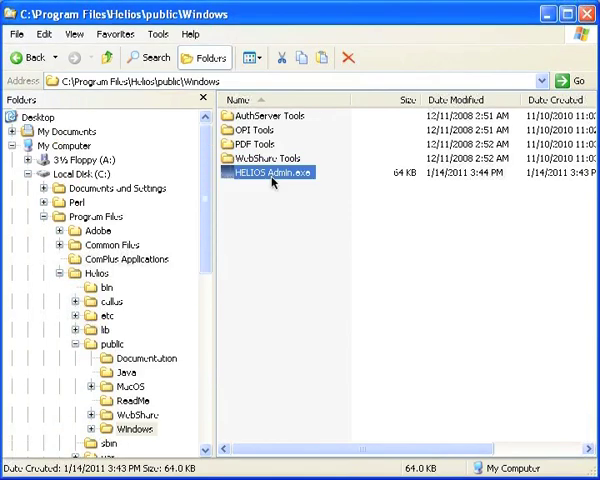
- Launch HELIOS Admin and log in to localhost as helios
{"action": "double_click", "coordinate": [270, 171]}
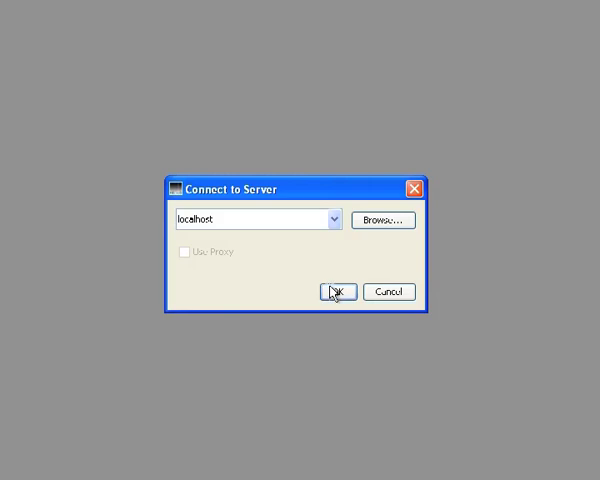
{"action": "left_click", "coordinate": [337, 291]}
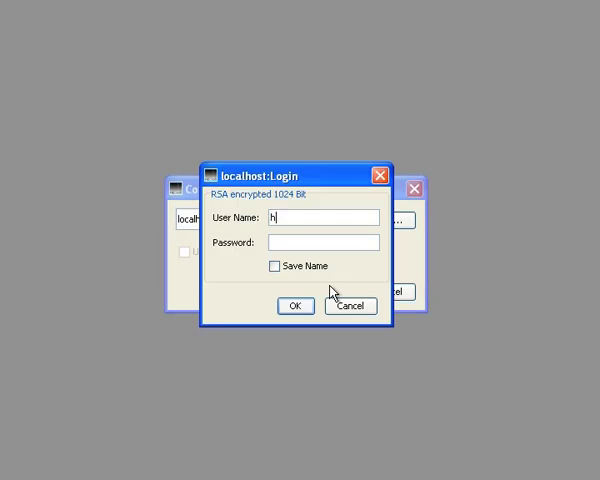
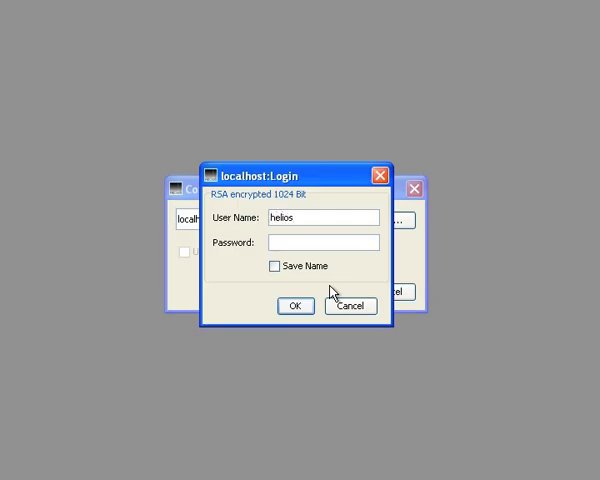
{"action": "left_click", "coordinate": [294, 306]}
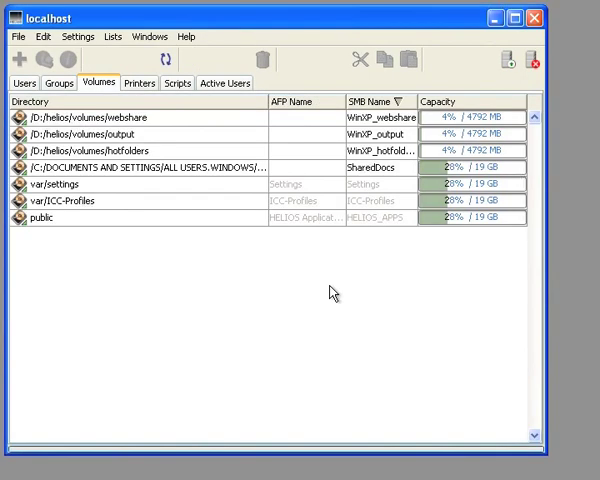
- Review the server's Users, Groups, Printers and Active Users lists
{"action": "left_click", "coordinate": [24, 83]}
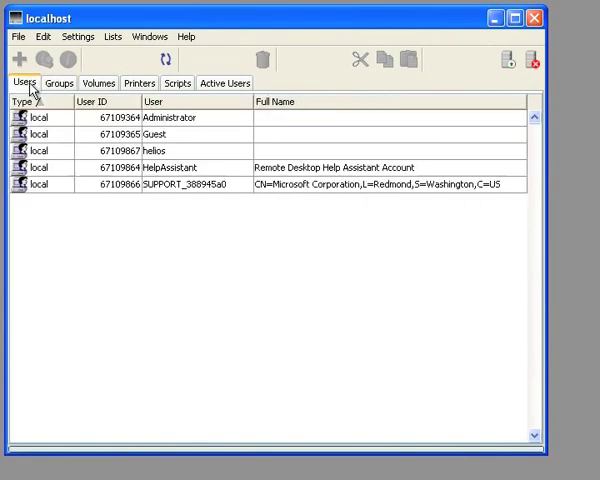
{"action": "left_click", "coordinate": [58, 83]}
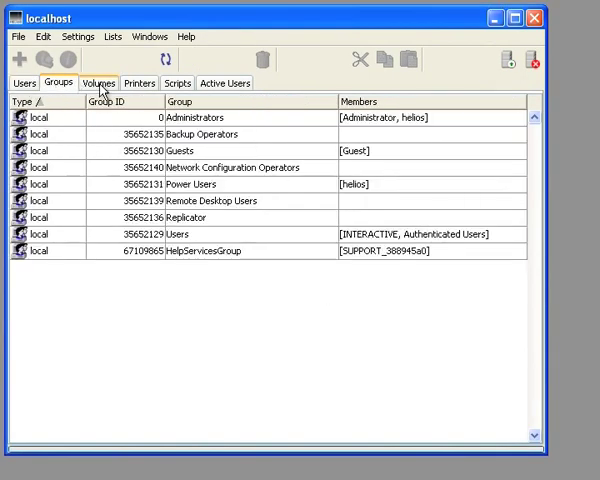
{"action": "left_click", "coordinate": [139, 83]}
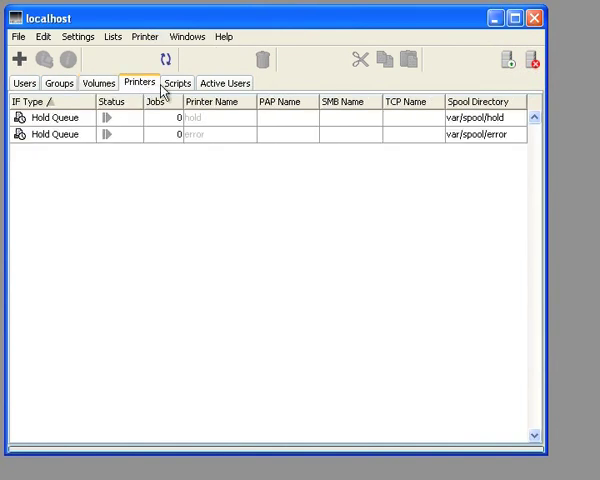
{"action": "left_click", "coordinate": [224, 83]}
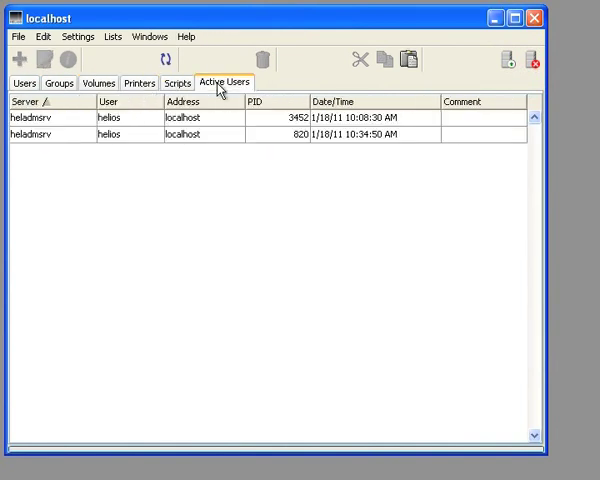
- Show Last Hour System Messages and select the websharewoa direct-connect URL line
{"action": "left_click", "coordinate": [112, 36]}
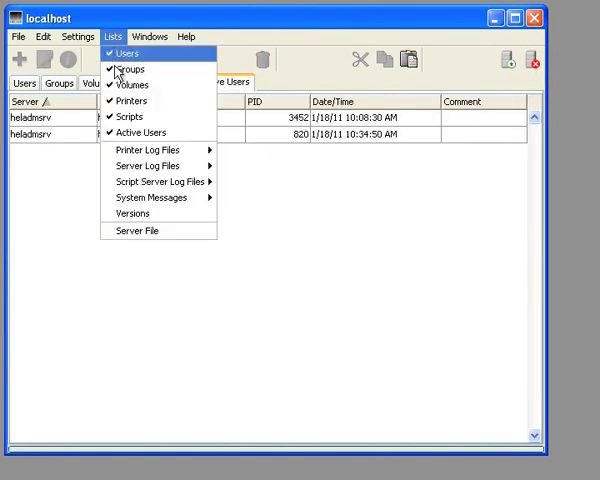
{"action": "mouse_move", "coordinate": [160, 181]}
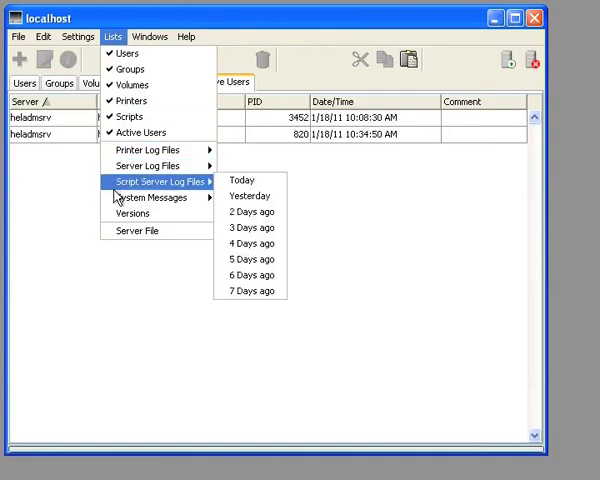
{"action": "mouse_move", "coordinate": [150, 197]}
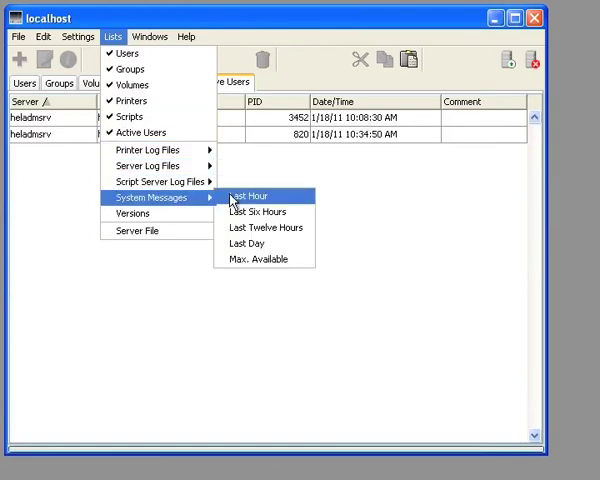
{"action": "left_click", "coordinate": [247, 195]}
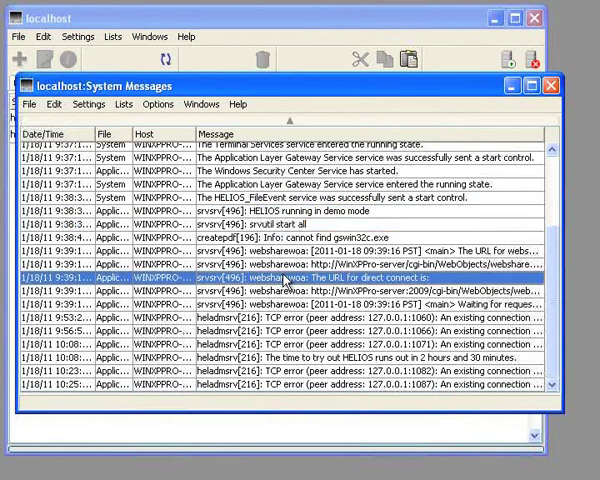
{"action": "left_click", "coordinate": [285, 290]}
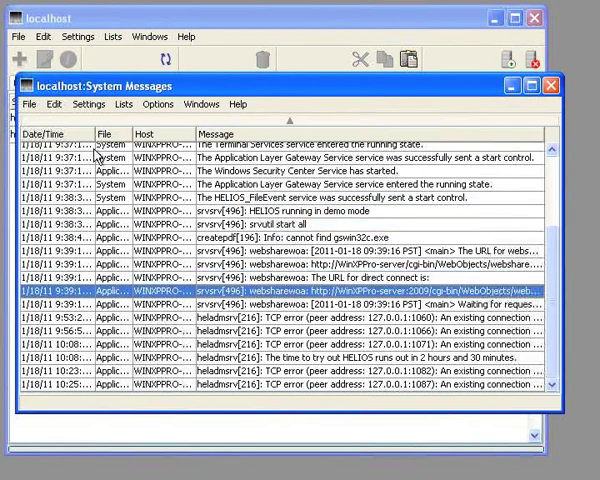
{"action": "left_click", "coordinate": [56, 104]}
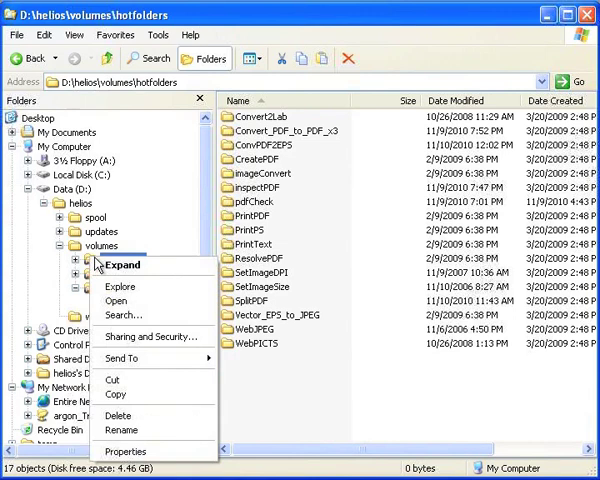
- Dismiss the shortcut menu and browse D:\helios\volumes\output in the Folders pane
{"action": "left_click", "coordinate": [125, 451]}
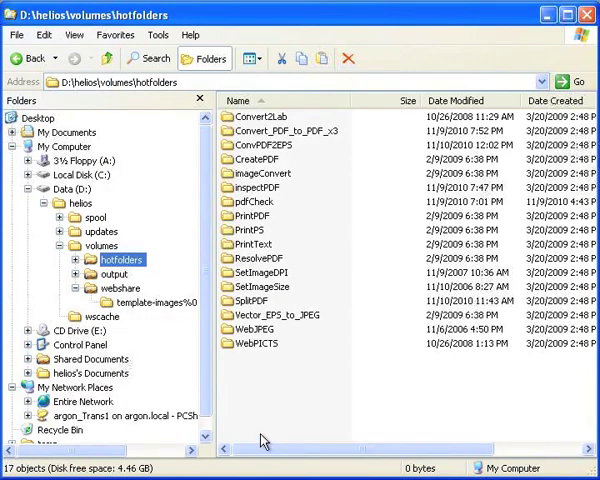
{"action": "left_click", "coordinate": [113, 273]}
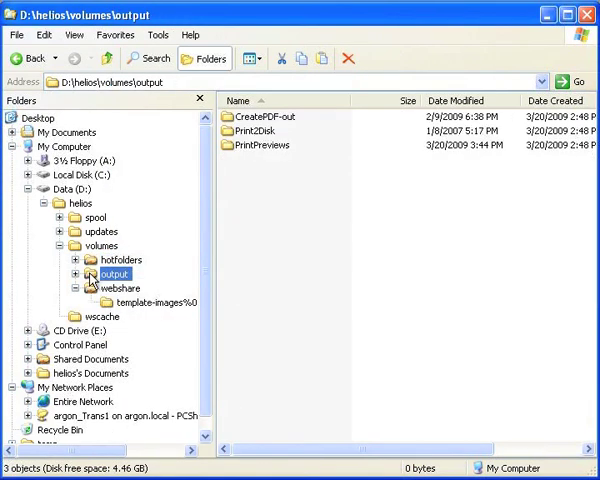
{"action": "left_click", "coordinate": [103, 299]}
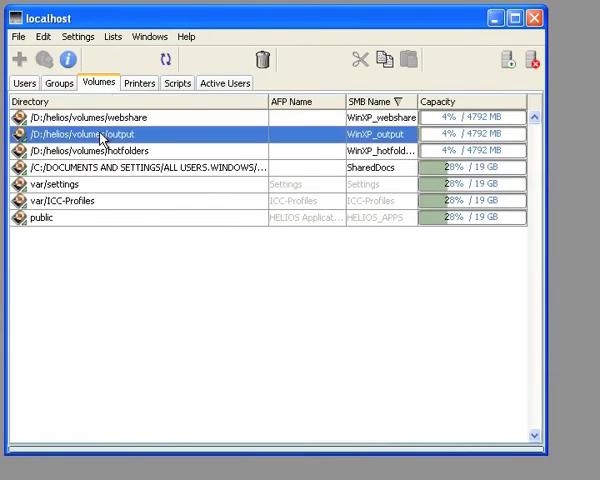
- Select the /D:/helios/volumes/output entry in the HELIOS Admin Volumes list
{"action": "left_click", "coordinate": [100, 150]}
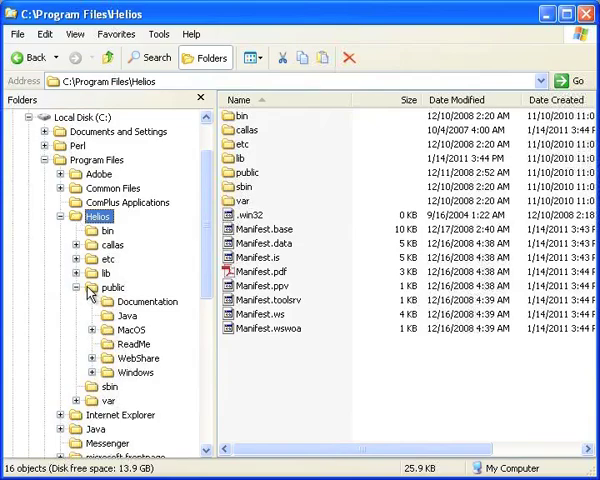
- Turn on network sharing for the Helios public folder with share name HELIOS_Apps
{"action": "right_click", "coordinate": [95, 290]}
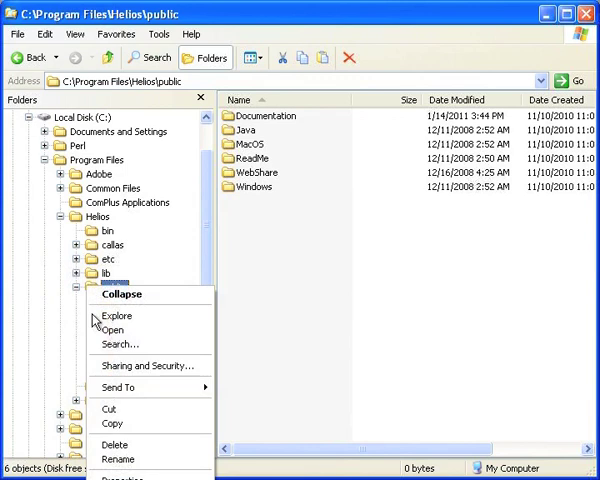
{"action": "left_click", "coordinate": [148, 364]}
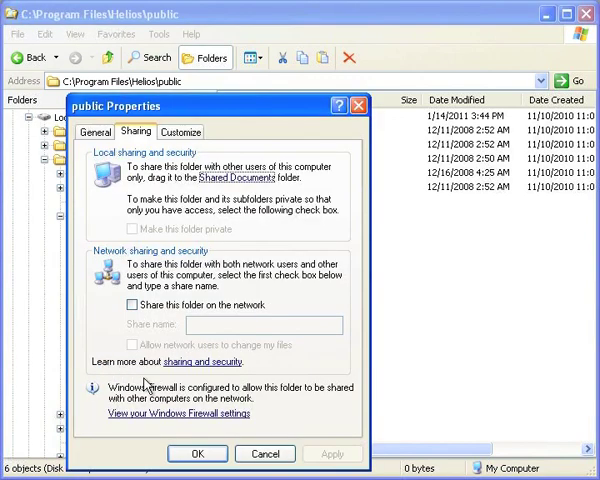
{"action": "mouse_move", "coordinate": [137, 292]}
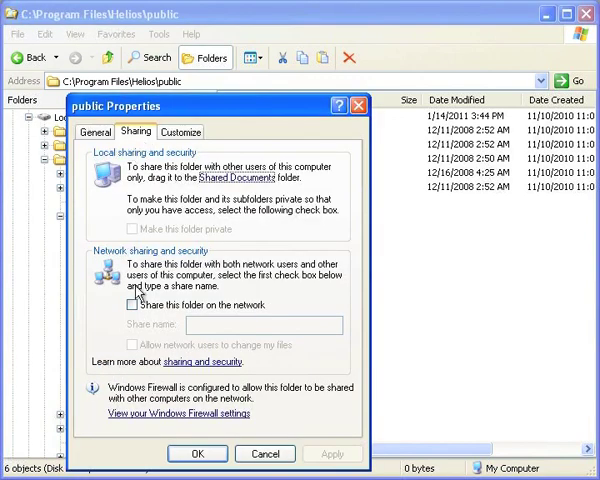
{"action": "left_click", "coordinate": [127, 305]}
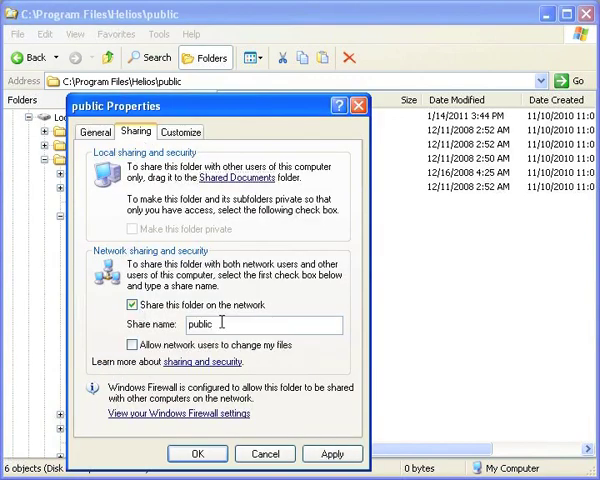
{"action": "double_click", "coordinate": [193, 324]}
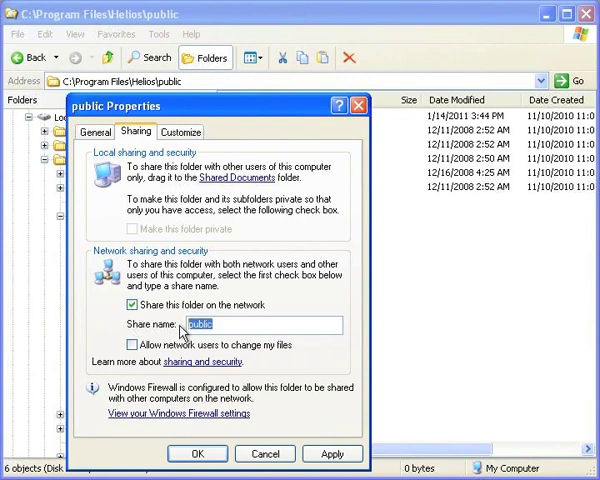
{"action": "type", "text": "HELIOS_Apps"}
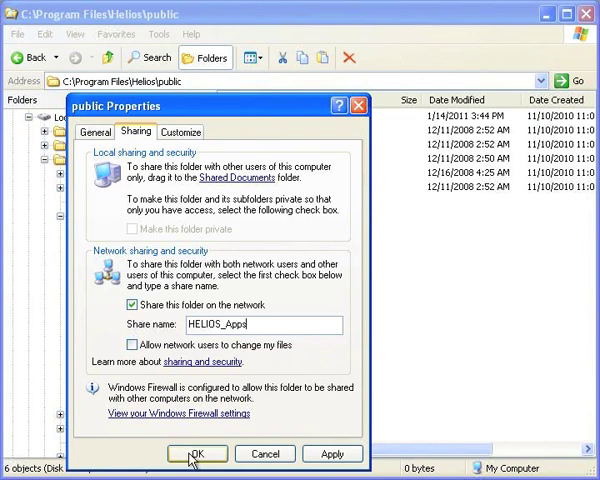
{"action": "left_click", "coordinate": [196, 453]}
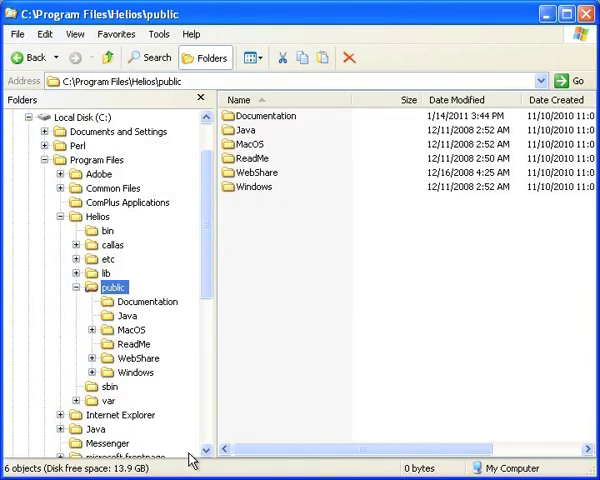
{"action": "mouse_move", "coordinate": [92, 300]}
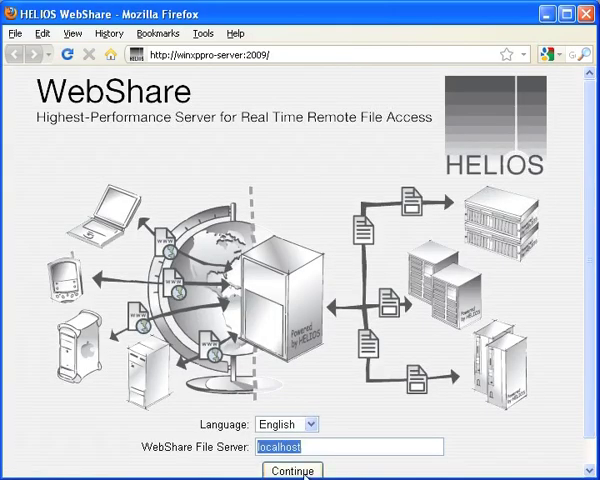
- Continue to the localhost login and sign in to WebShare as helios
{"action": "left_click", "coordinate": [292, 470]}
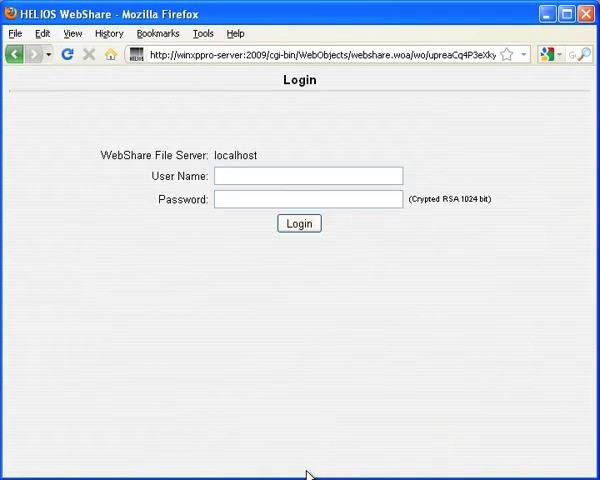
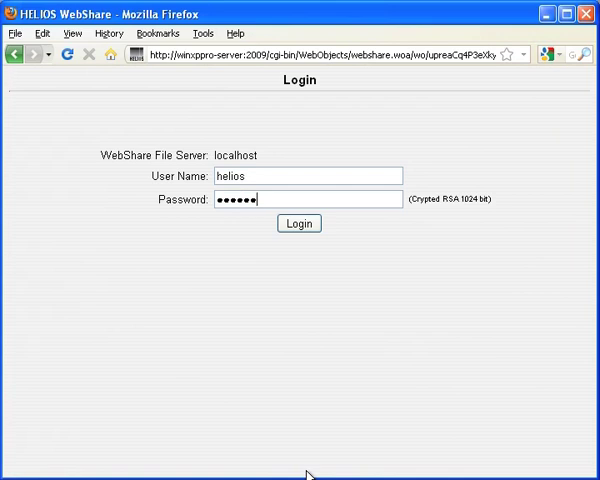
{"action": "left_click", "coordinate": [298, 223]}
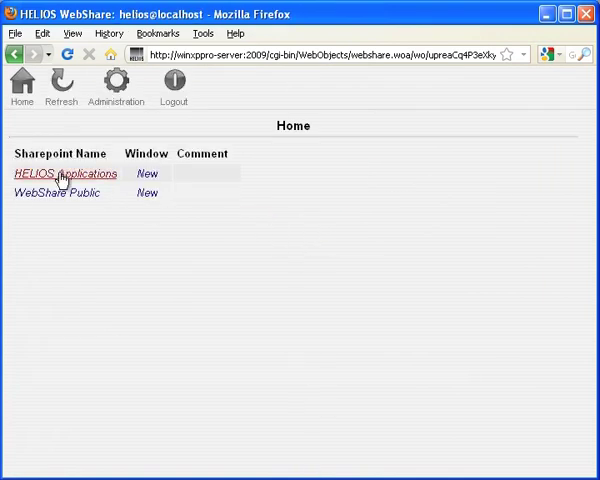
{"action": "left_click", "coordinate": [63, 173]}
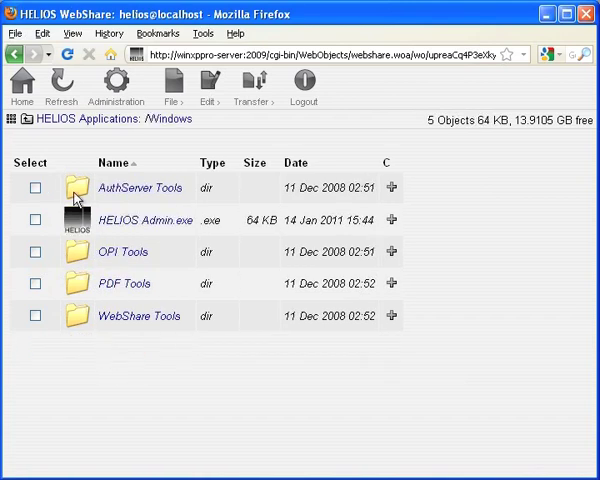
{"action": "left_click", "coordinate": [22, 88]}
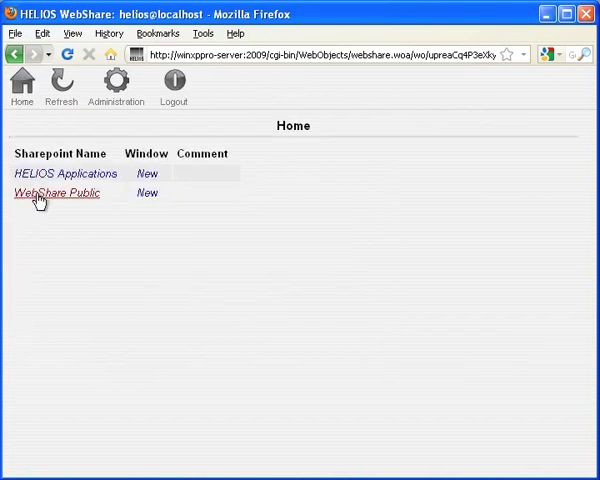
{"action": "left_click", "coordinate": [57, 193]}
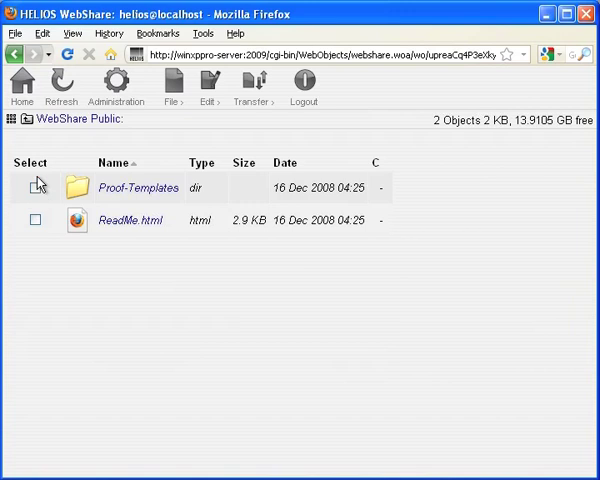
{"action": "left_click", "coordinate": [117, 85]}
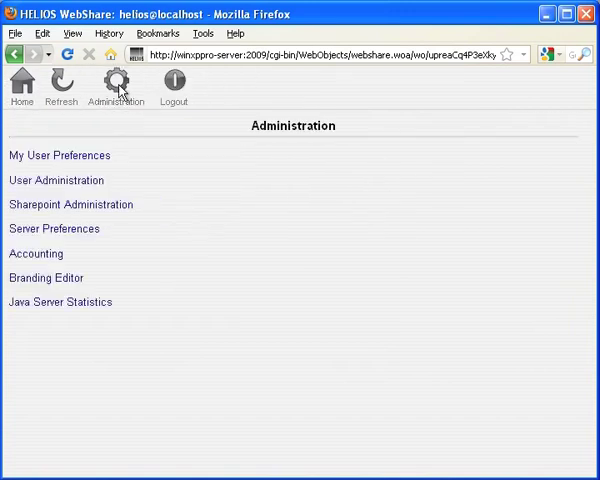
{"action": "left_click", "coordinate": [56, 180]}
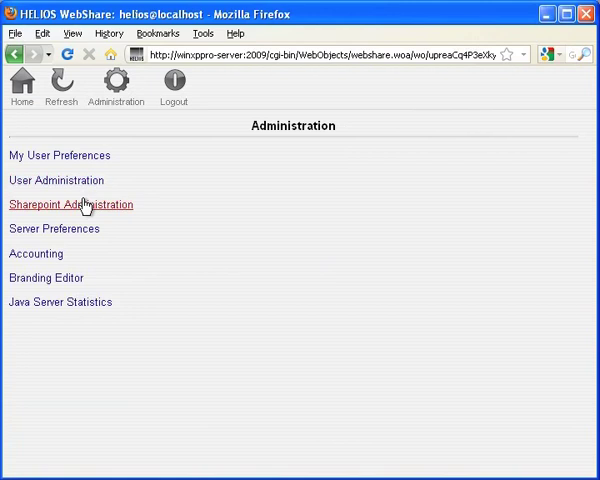
{"action": "left_click", "coordinate": [71, 204]}
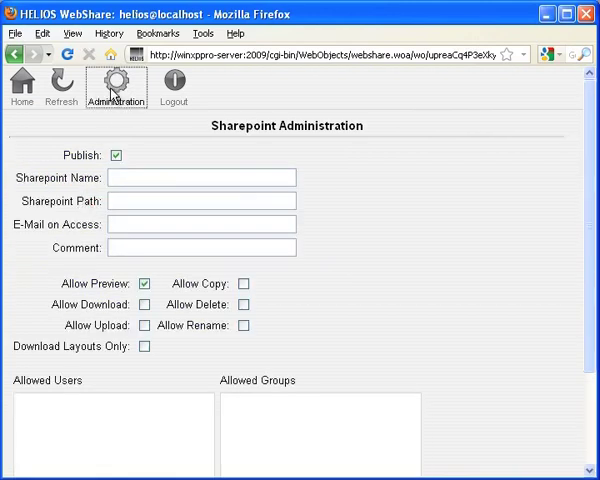
{"action": "left_click", "coordinate": [116, 90]}
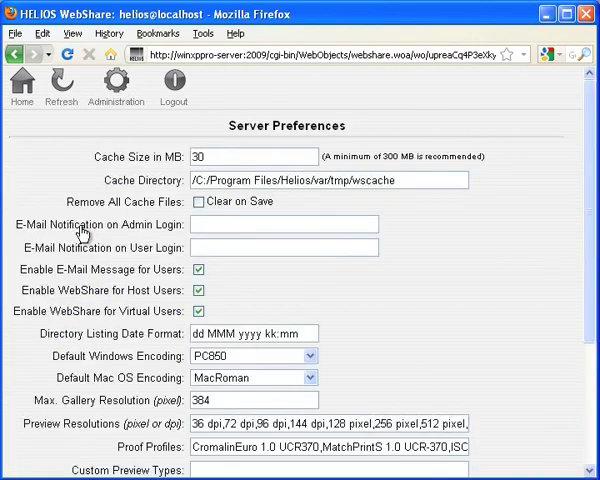
{"action": "left_click", "coordinate": [21, 85]}
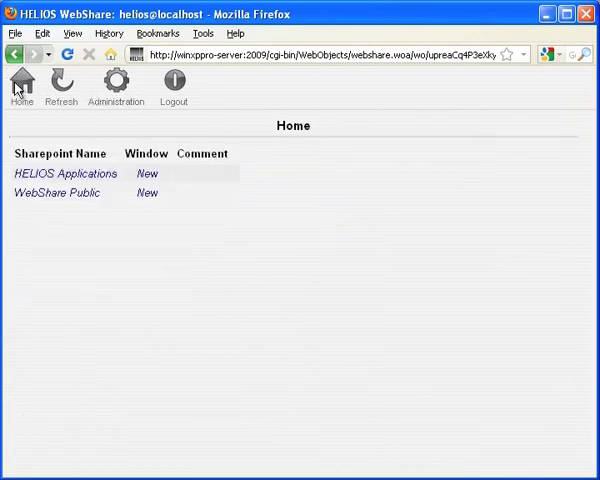
{"action": "left_click", "coordinate": [174, 85]}
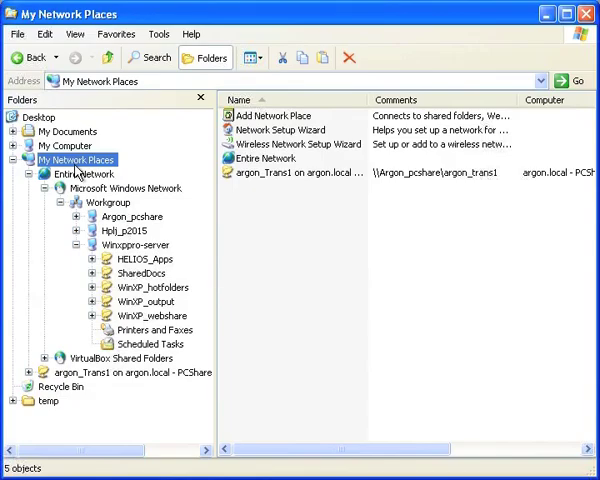
{"action": "mouse_move", "coordinate": [88, 197]}
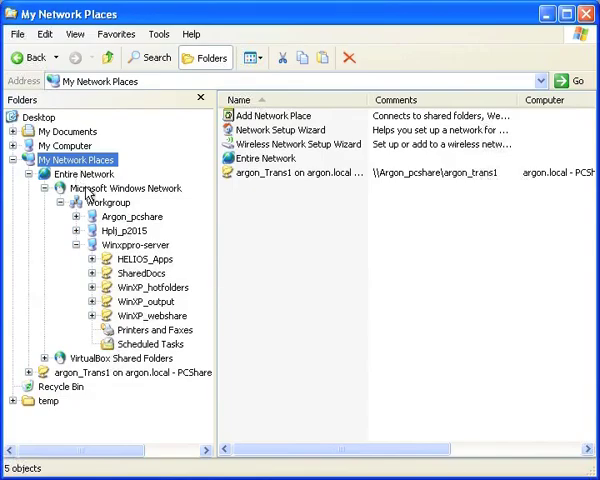
- Browse Winxppro-server's HELIOS_Apps share to its Windows folder and select HELIOS Admin.exe
{"action": "left_click", "coordinate": [128, 187]}
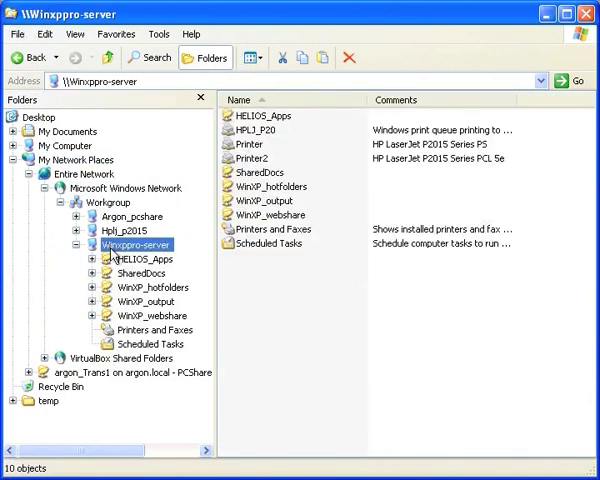
{"action": "left_click", "coordinate": [91, 258]}
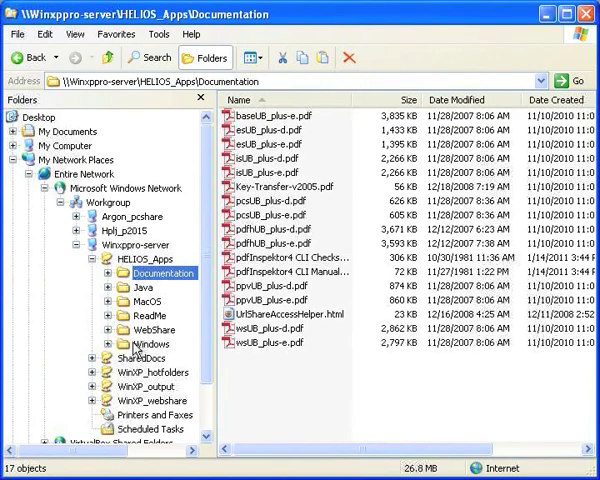
{"action": "left_click", "coordinate": [152, 343]}
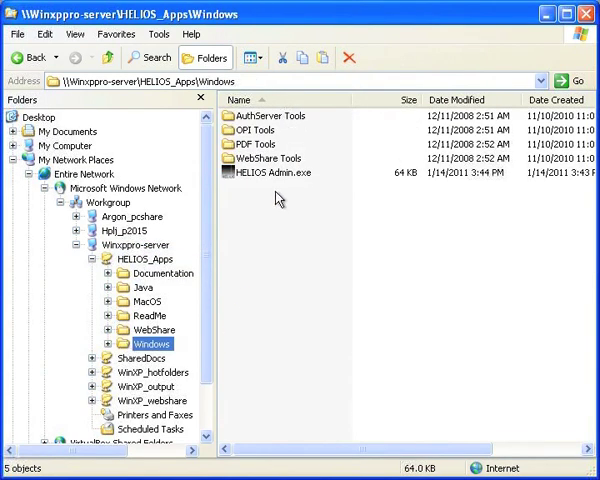
{"action": "left_click", "coordinate": [272, 172]}
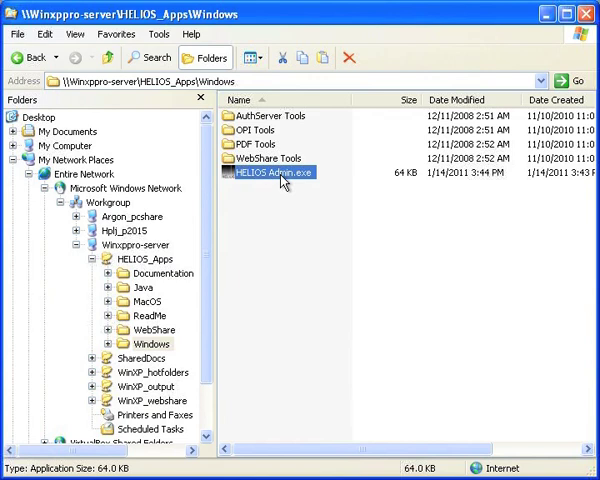
- Launch HELIOS Admin.exe from the share and log in to localhost as helios
{"action": "double_click", "coordinate": [277, 171]}
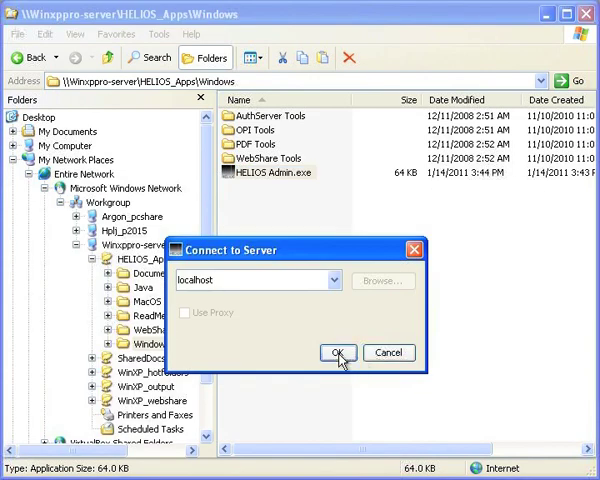
{"action": "left_click", "coordinate": [338, 352]}
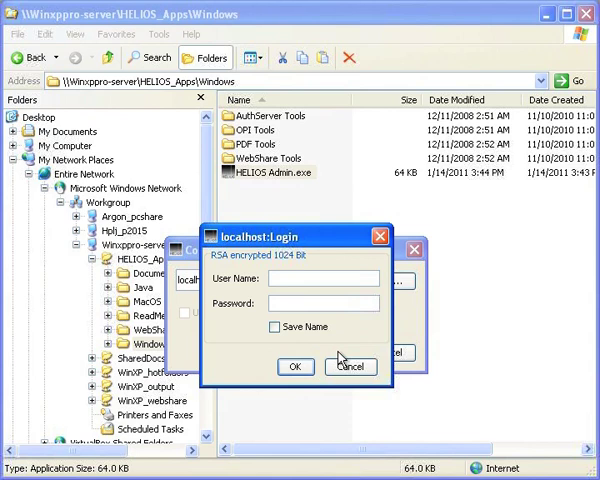
{"action": "type", "text": "helios"}
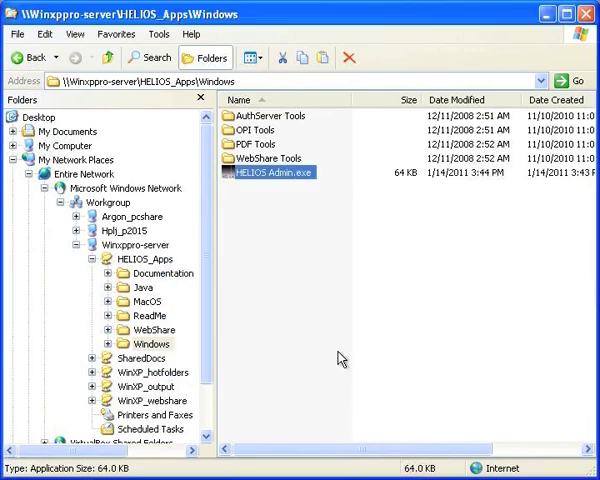
{"action": "double_click", "coordinate": [273, 172]}
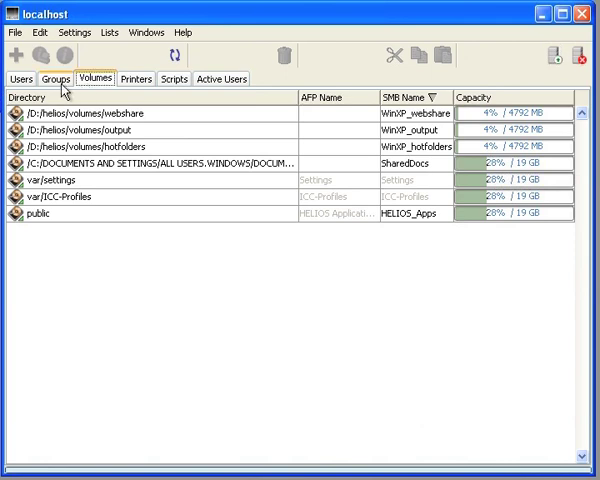
- Look through the Users, Printers and Active Users lists, then the empty Scripts list
{"action": "left_click", "coordinate": [20, 78]}
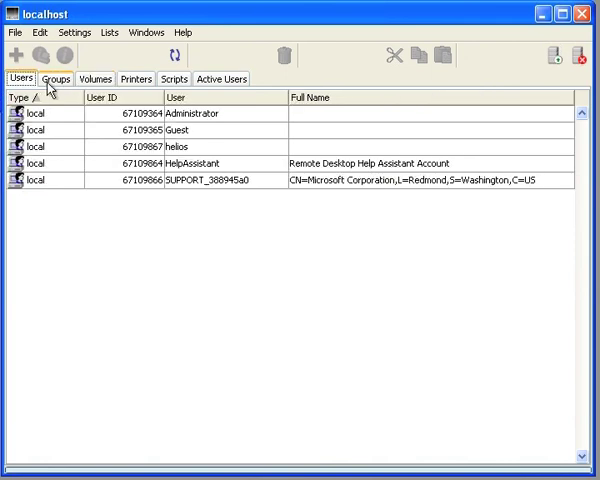
{"action": "left_click", "coordinate": [136, 78]}
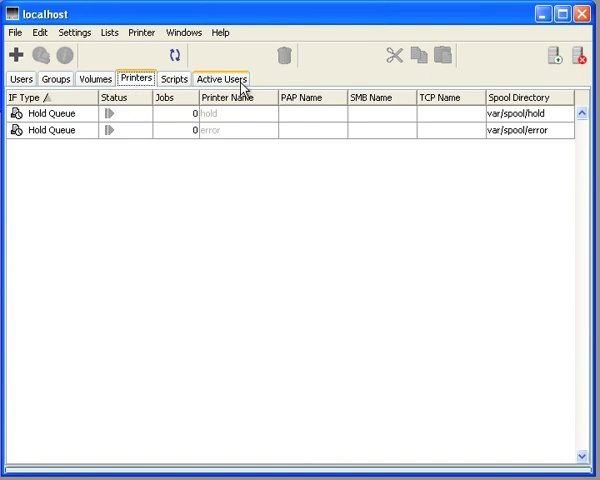
{"action": "left_click", "coordinate": [221, 78]}
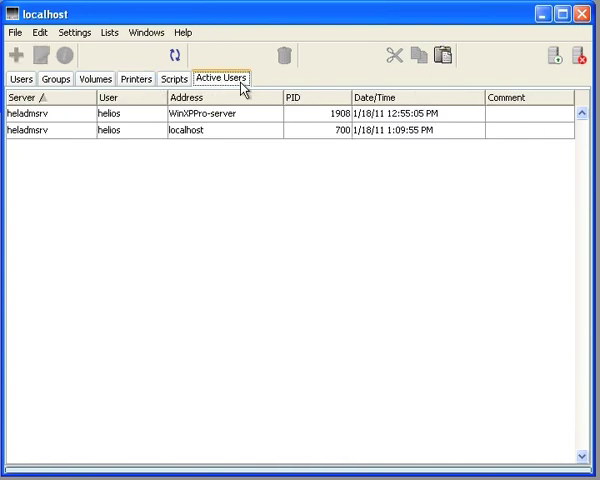
{"action": "left_click", "coordinate": [174, 78]}
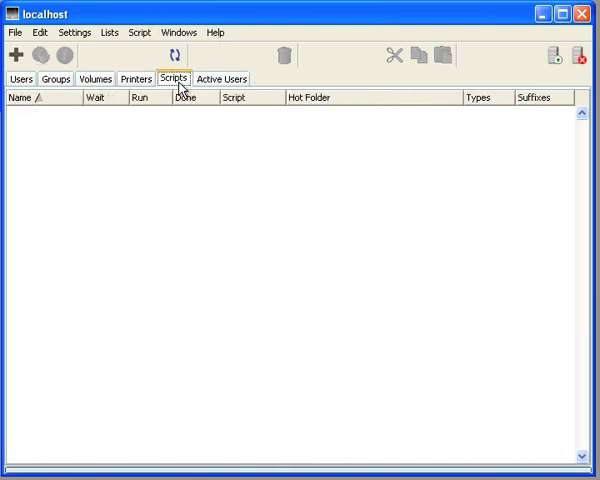
{"action": "mouse_move", "coordinate": [15, 55]}
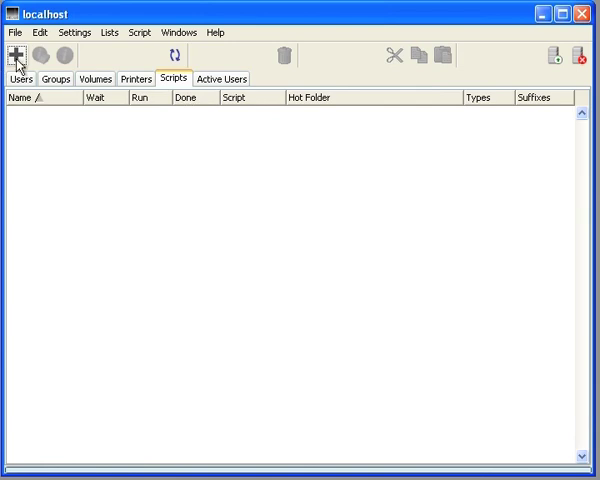
- Add a new script named splitPDF with splitPDF.pl as its script file
{"action": "left_click", "coordinate": [15, 55]}
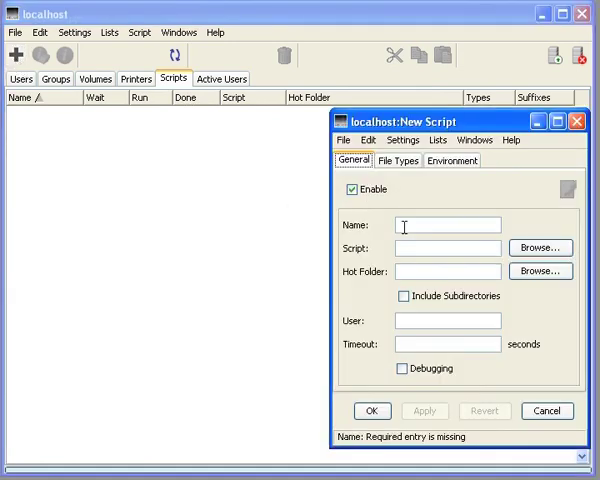
{"action": "type", "text": "split"}
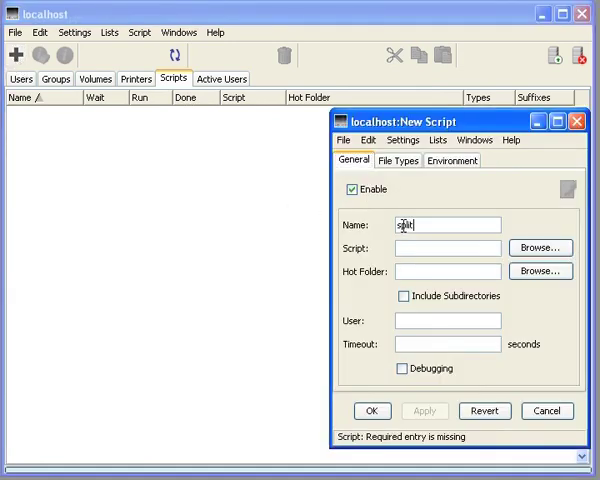
{"action": "type", "text": "PDF"}
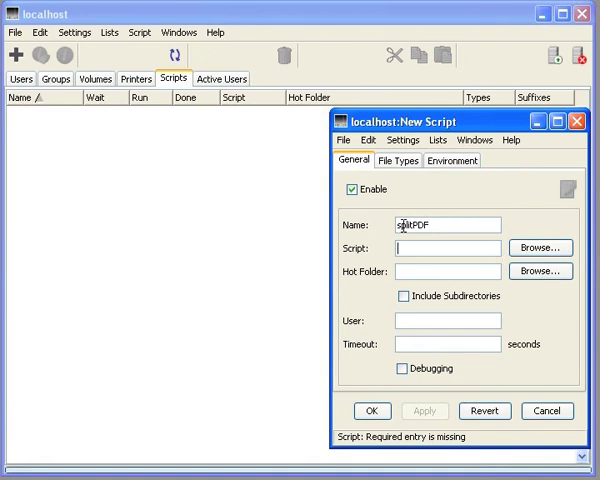
{"action": "left_click", "coordinate": [540, 248]}
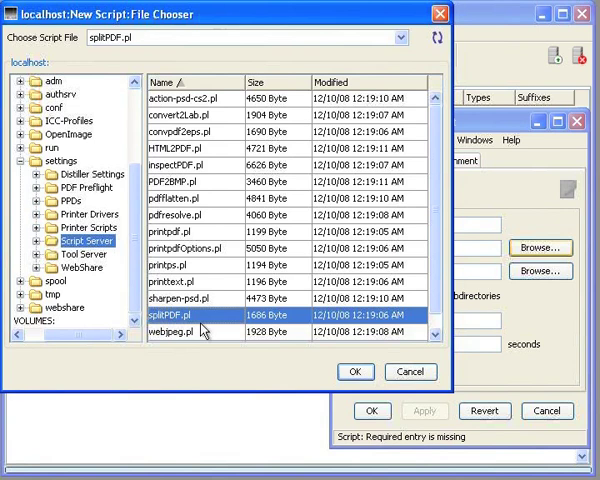
{"action": "left_click", "coordinate": [355, 371]}
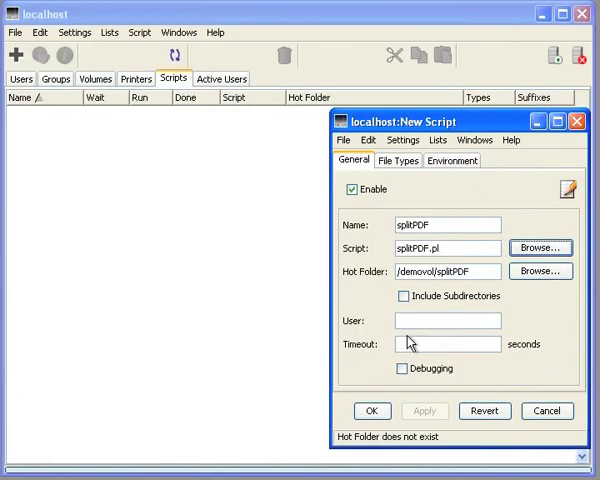
- Set the splitPDF script's hot folder to hotfolders/SplitPDF
{"action": "left_click", "coordinate": [539, 271]}
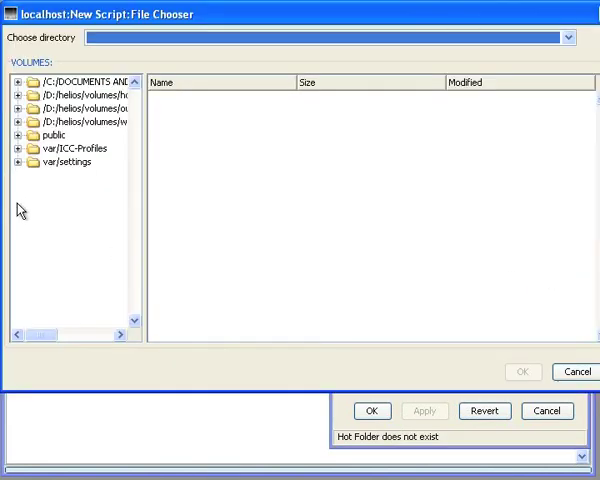
{"action": "left_click", "coordinate": [11, 94]}
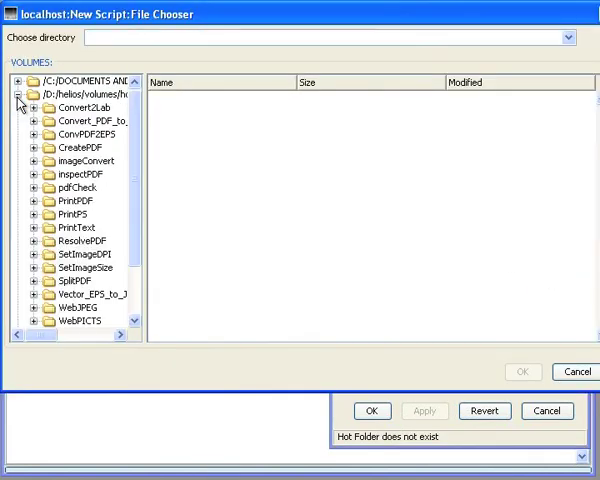
{"action": "left_click", "coordinate": [72, 281]}
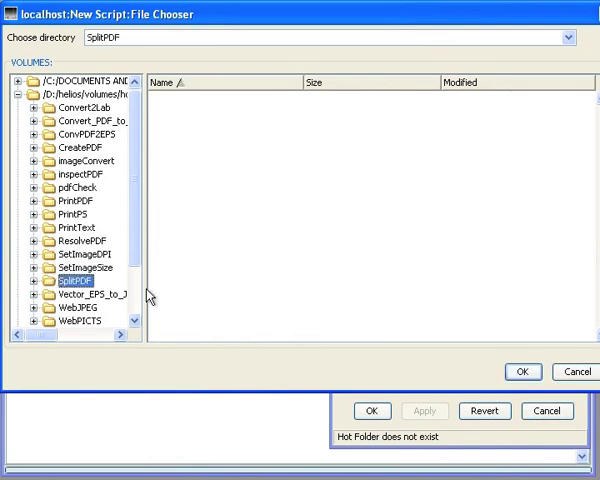
{"action": "left_click", "coordinate": [522, 372]}
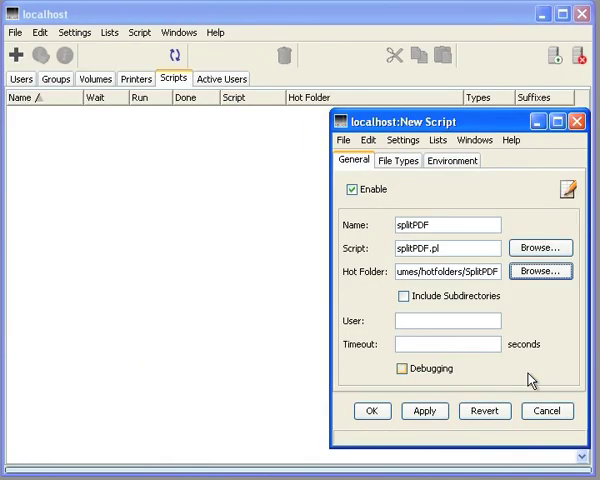
- Review the PDF file types and OUTDIR=DONE environment, then save the script
{"action": "left_click", "coordinate": [398, 160]}
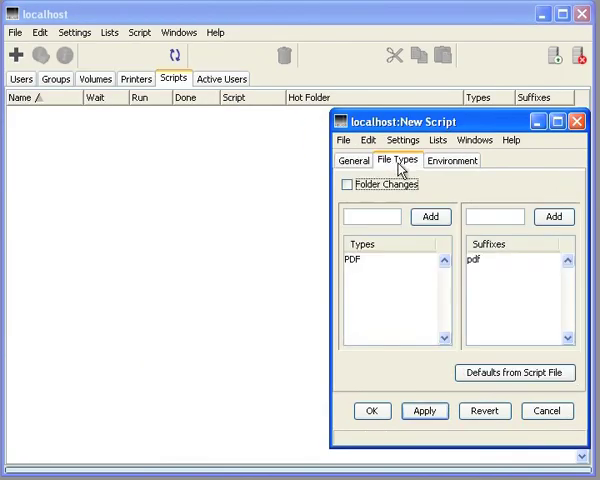
{"action": "left_click", "coordinate": [451, 160]}
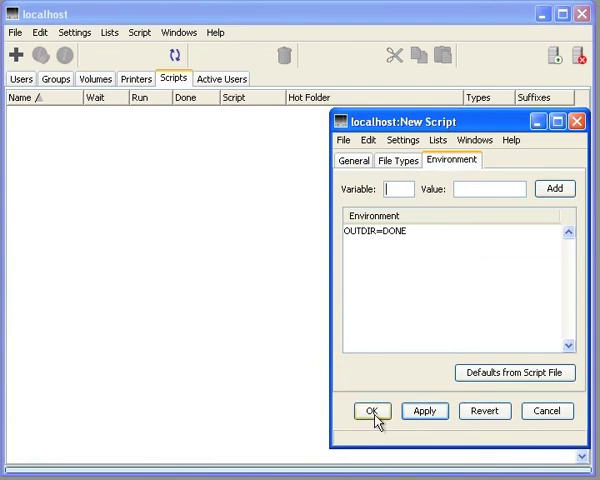
{"action": "left_click", "coordinate": [372, 411]}
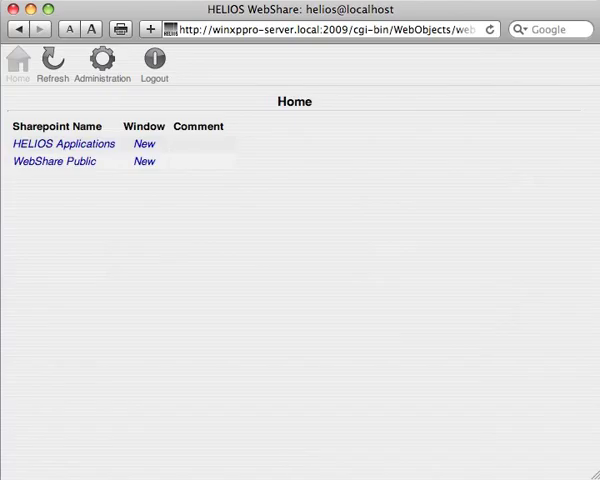
- Enter sharepoint name Hotfolders with path /D:/helios/volumes/hotfolders in WebShare administration
{"action": "left_click", "coordinate": [101, 60]}
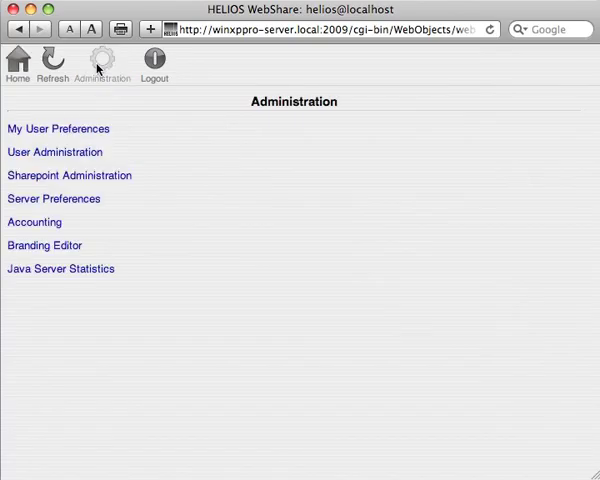
{"action": "left_click", "coordinate": [70, 175]}
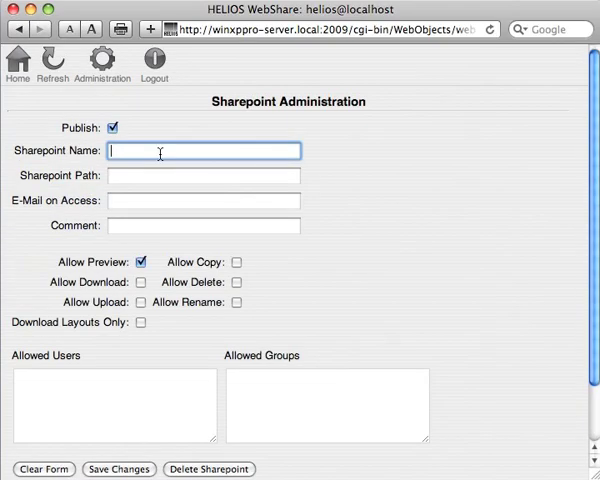
{"action": "type", "text": "Hotfolders"}
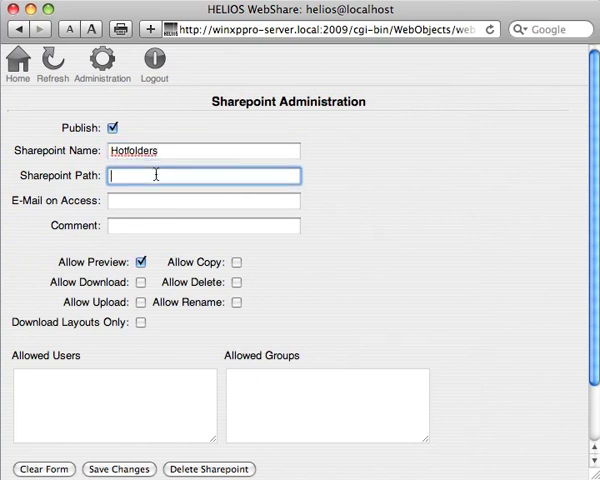
{"action": "type", "text": "/D:/helios/volumes"}
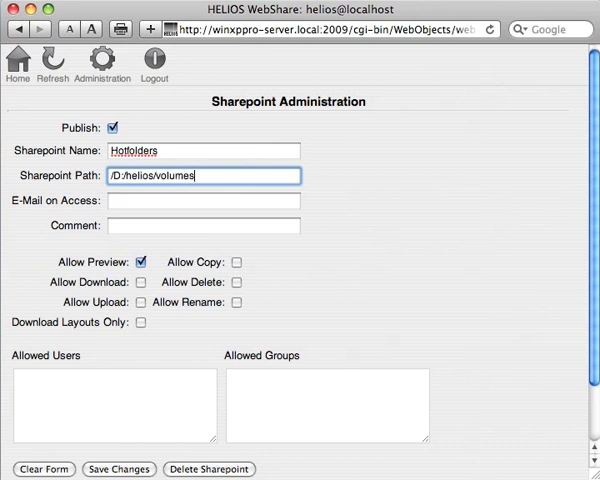
{"action": "type", "text": "/hotfold"}
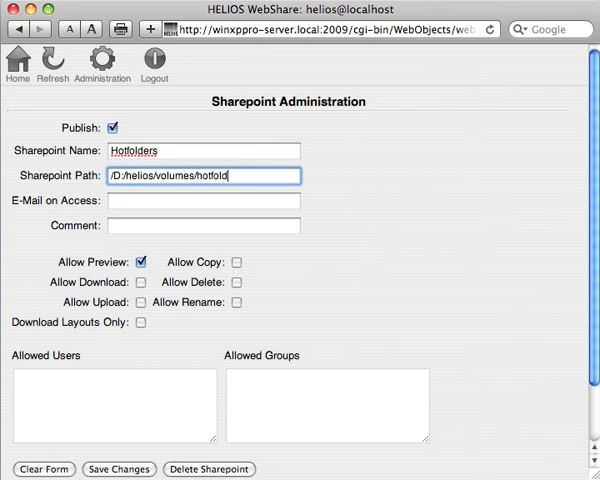
{"action": "type", "text": "ers"}
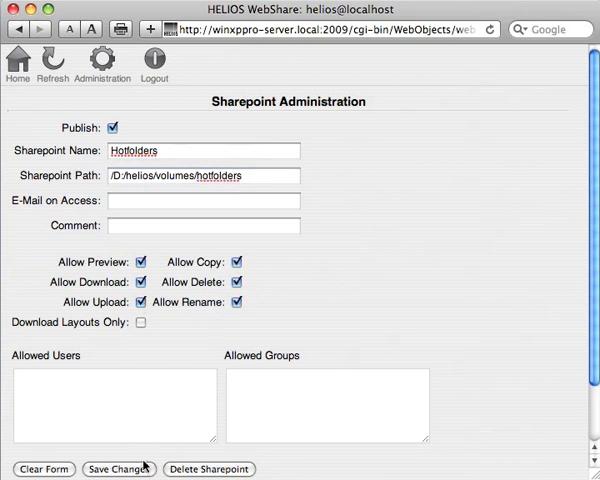
{"action": "mouse_move", "coordinate": [30, 98]}
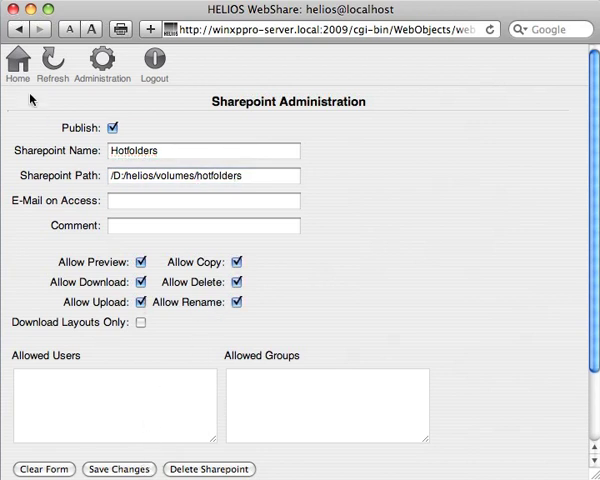
- Open the Hotfolders sharepoint from Home and browse into the SplitPDF folder
{"action": "left_click", "coordinate": [17, 65]}
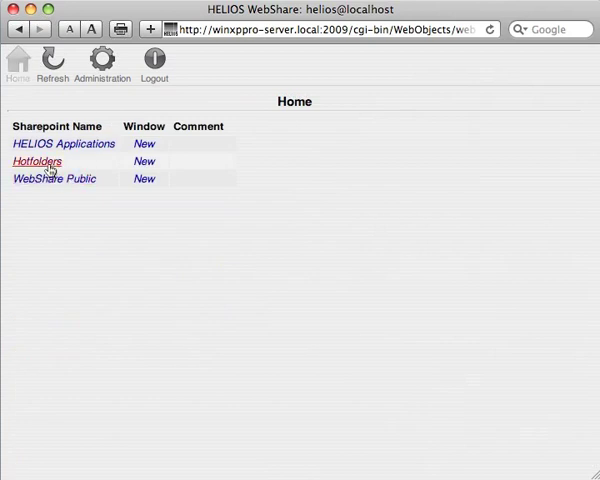
{"action": "left_click", "coordinate": [37, 161]}
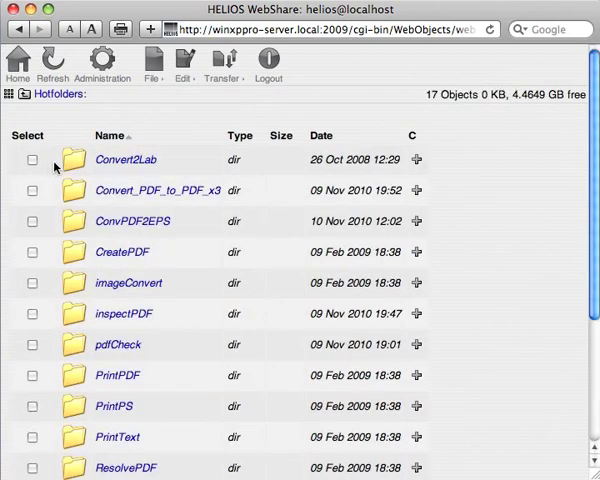
{"action": "mouse_move", "coordinate": [122, 337]}
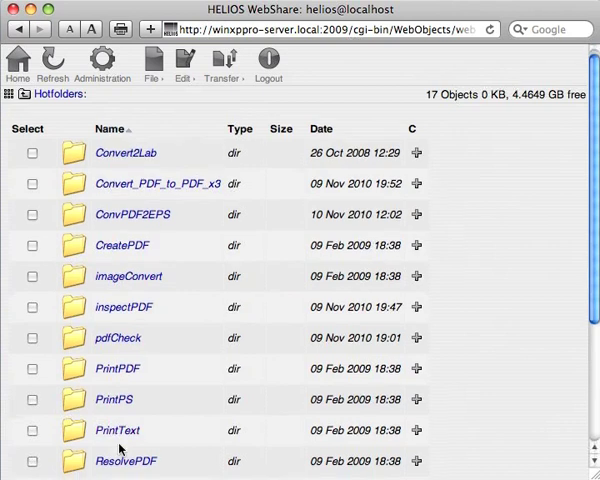
{"action": "scroll", "scroll_direction": "down", "scroll_amount": 3}
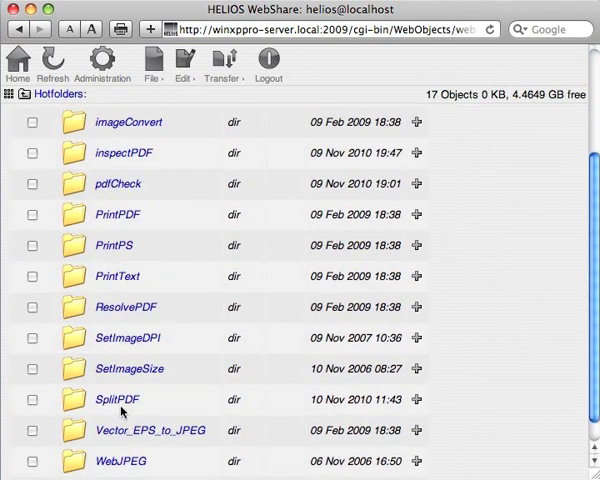
{"action": "double_click", "coordinate": [116, 399]}
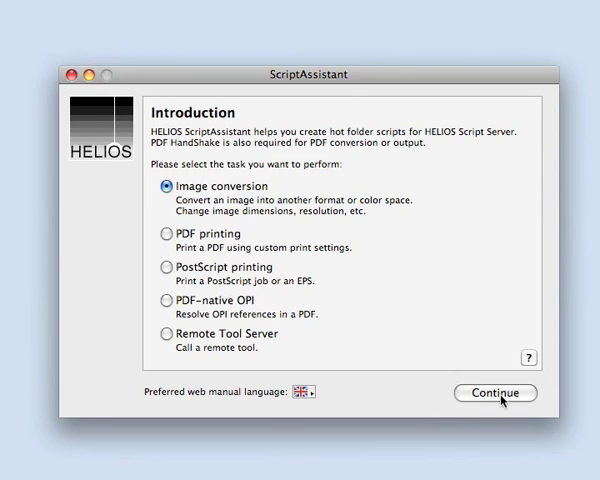
- Choose image conversion without thumbnail, RGB color space, and a 128-pixel-wide web preview
{"action": "left_click", "coordinate": [495, 393]}
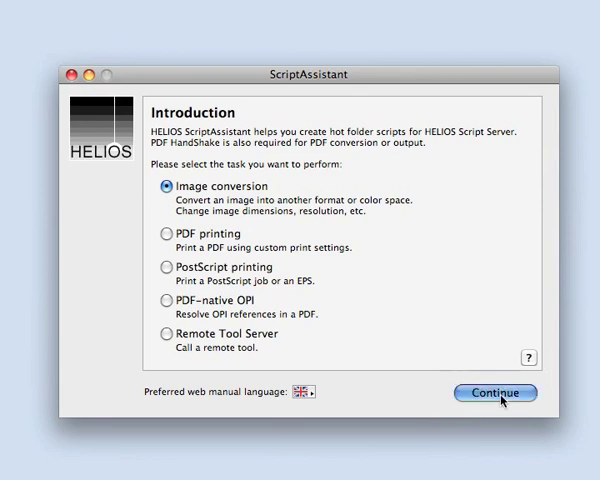
{"action": "left_click", "coordinate": [494, 392]}
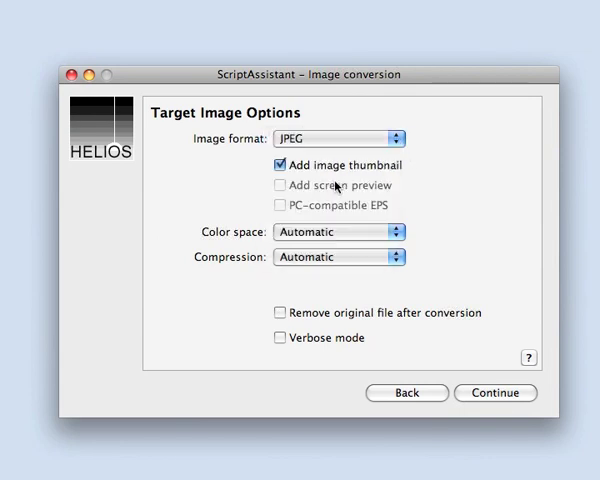
{"action": "left_click", "coordinate": [280, 165]}
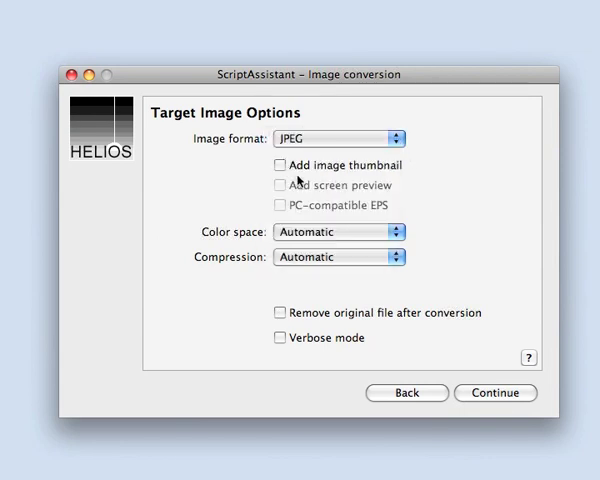
{"action": "left_click", "coordinate": [340, 231]}
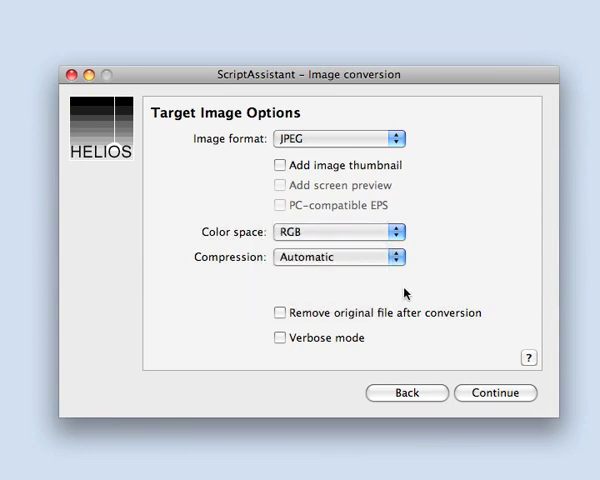
{"action": "left_click", "coordinate": [494, 392]}
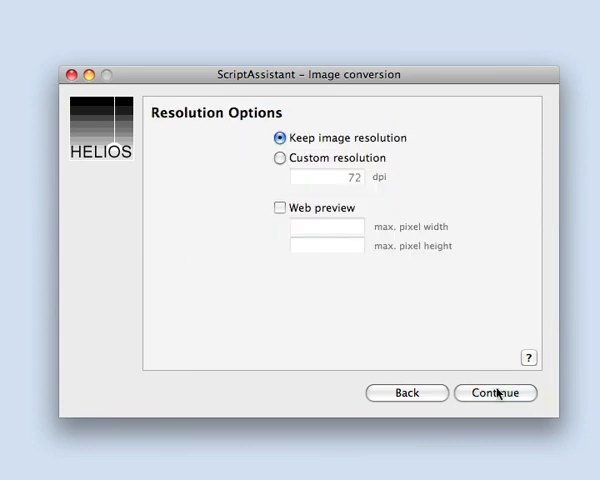
{"action": "left_click", "coordinate": [280, 207]}
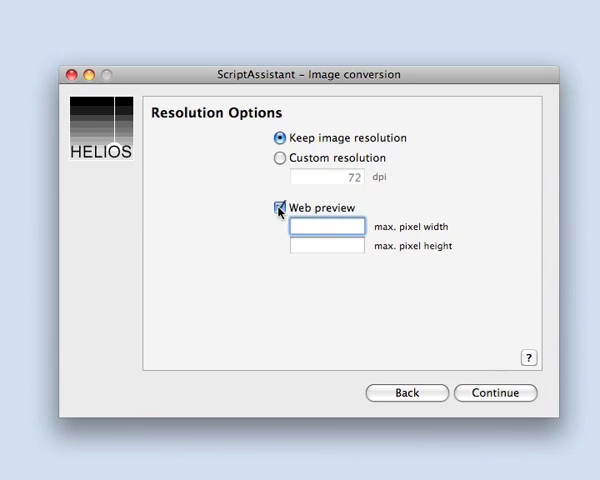
{"action": "type", "text": "128"}
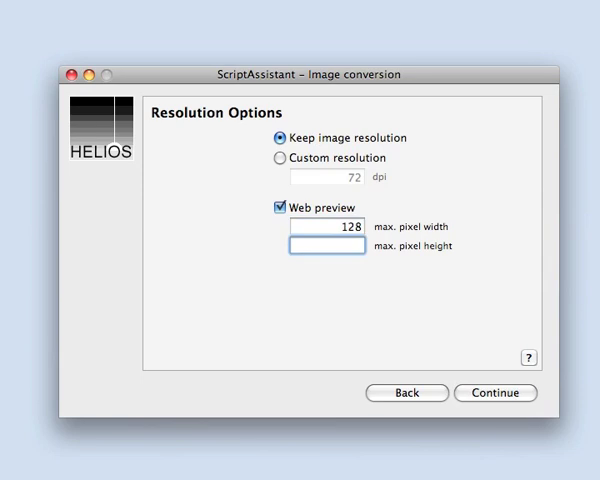
- Make the preview 128 high, convert spot colors to process, and keep default ICC and convert options
{"action": "type", "text": "128"}
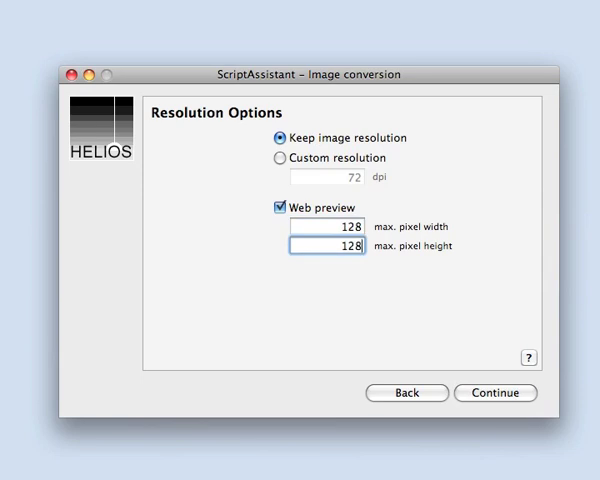
{"action": "left_click", "coordinate": [494, 392]}
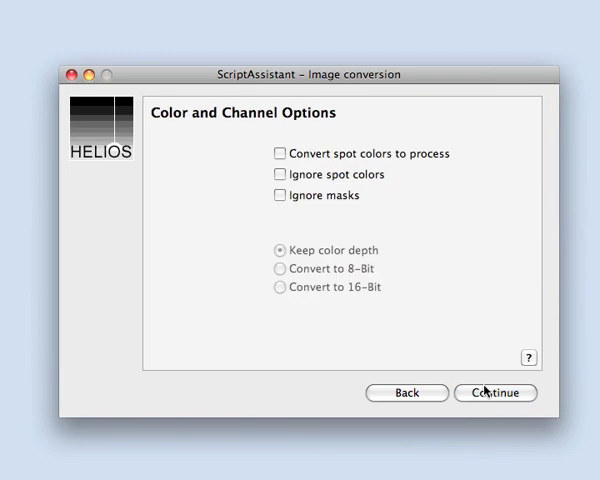
{"action": "left_click", "coordinate": [280, 153]}
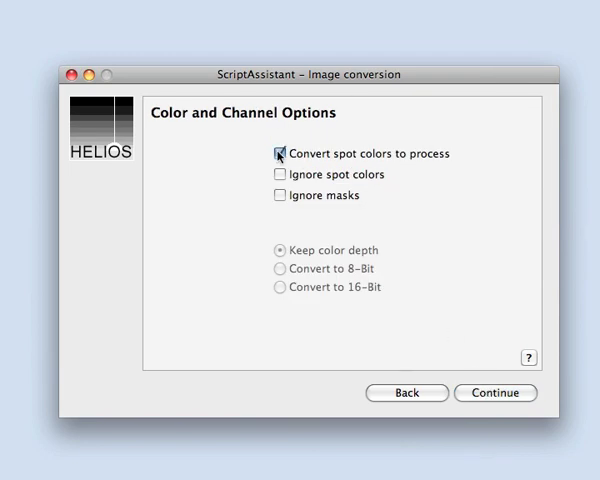
{"action": "left_click", "coordinate": [494, 393]}
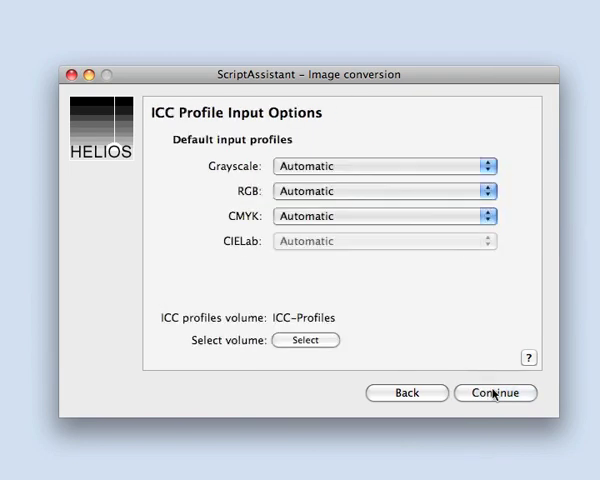
{"action": "left_click", "coordinate": [495, 393]}
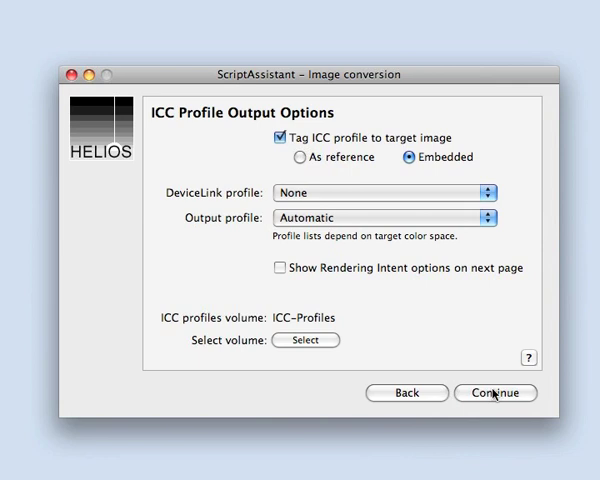
{"action": "left_click", "coordinate": [495, 392]}
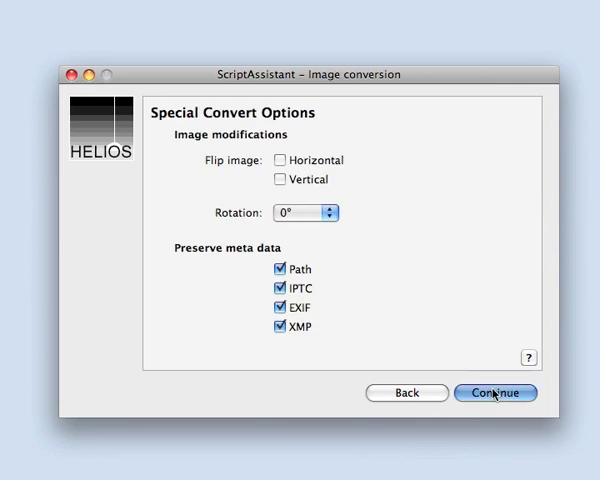
{"action": "left_click", "coordinate": [494, 392]}
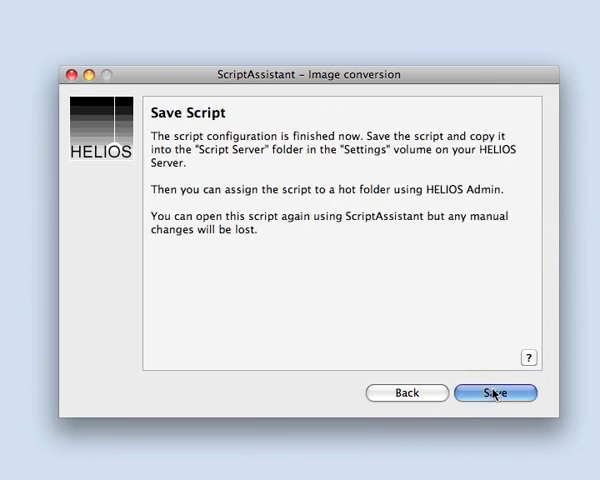
- Save the script as convert_for_web.pl in Script Server and quit from the Finished page
{"action": "left_click", "coordinate": [495, 392]}
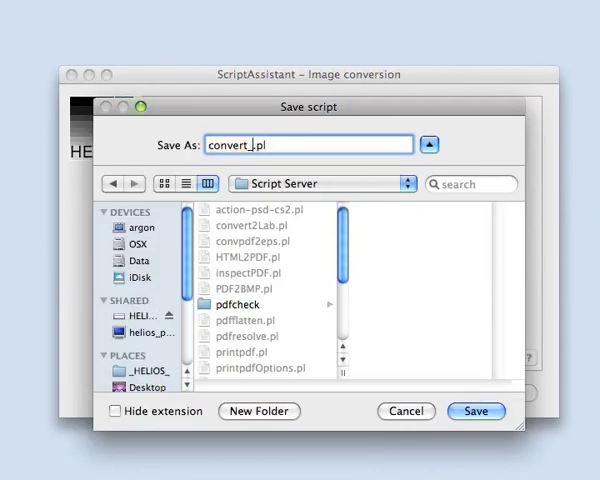
{"action": "type", "text": "for_web"}
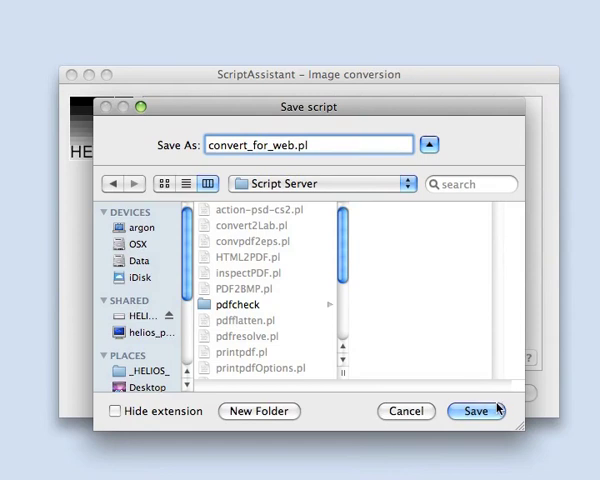
{"action": "left_click", "coordinate": [478, 411]}
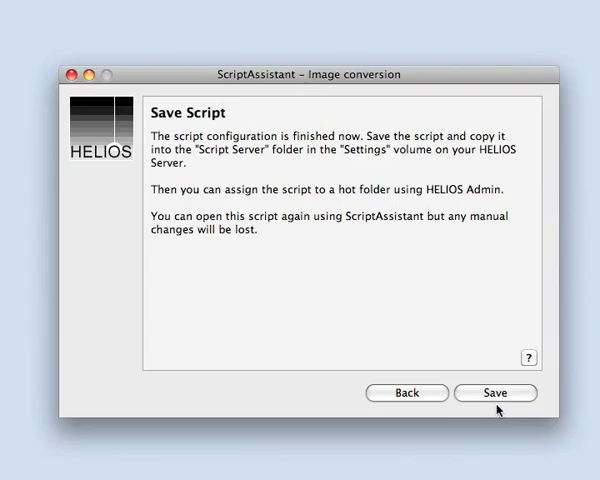
{"action": "left_click", "coordinate": [496, 392]}
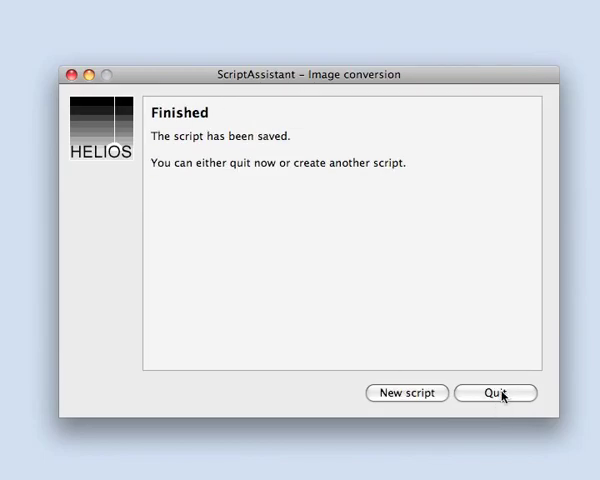
{"action": "left_click", "coordinate": [497, 392]}
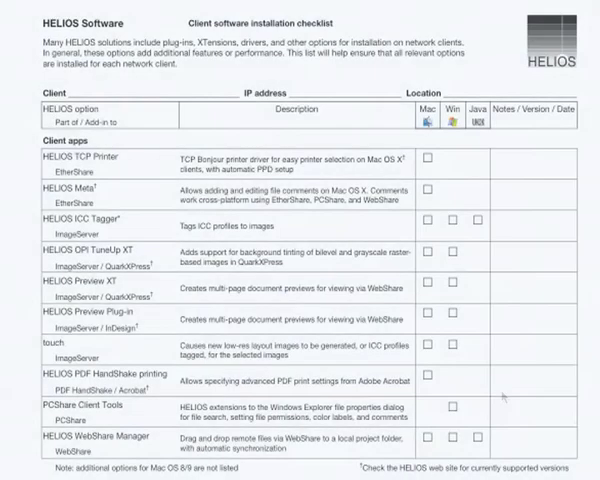